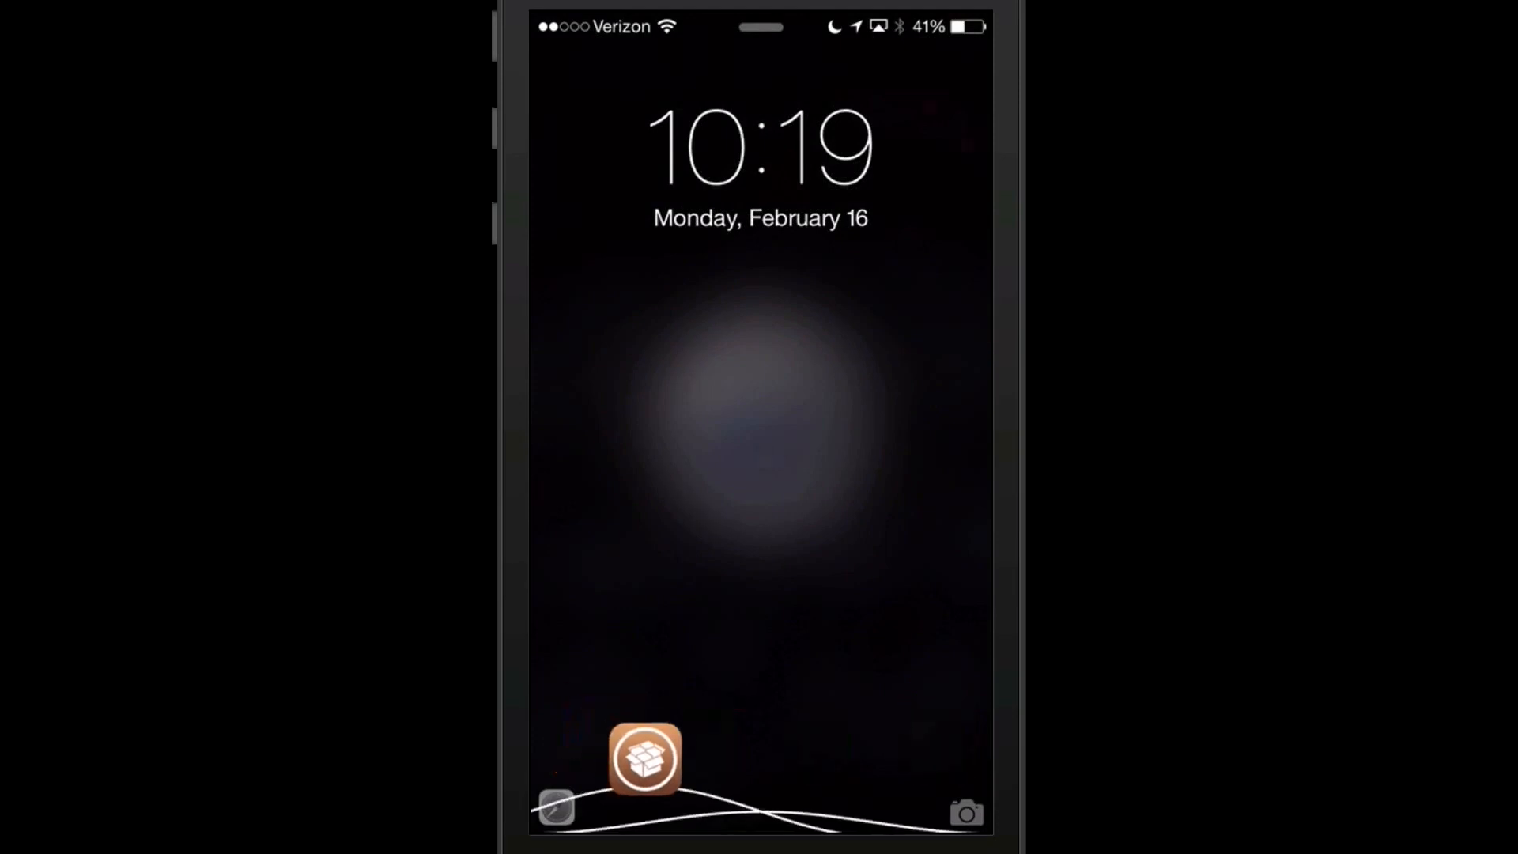
Launch an app straight from the BerryC8 lock-screen shortcut, landing on Settings.
left_click(643, 758)
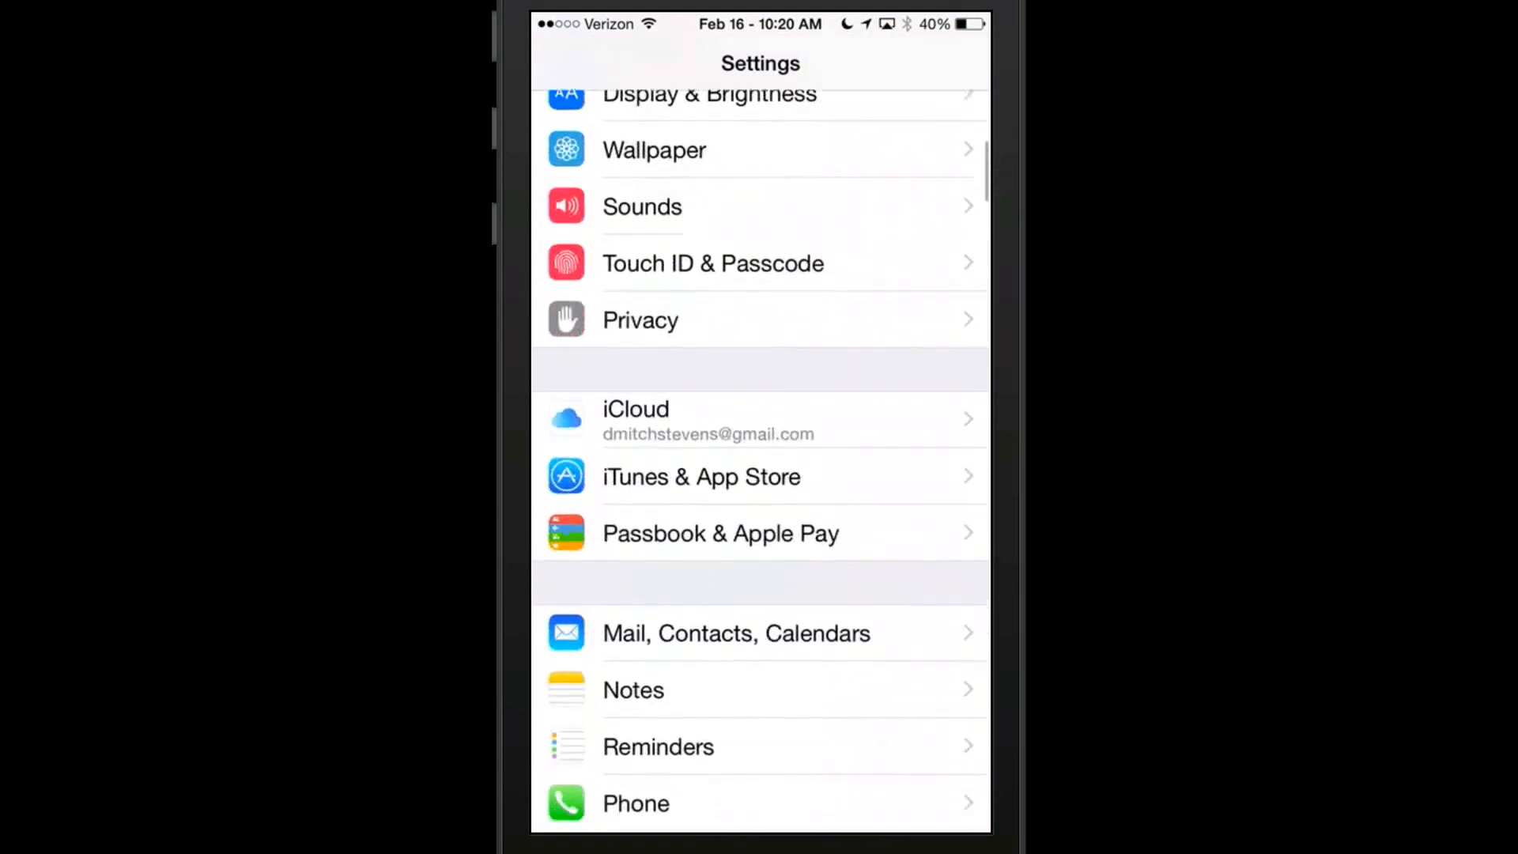
Respring from the BerryC8 options so the lock screen shows App Store, Calculator, Camera and Clock.
scroll("down", 3)
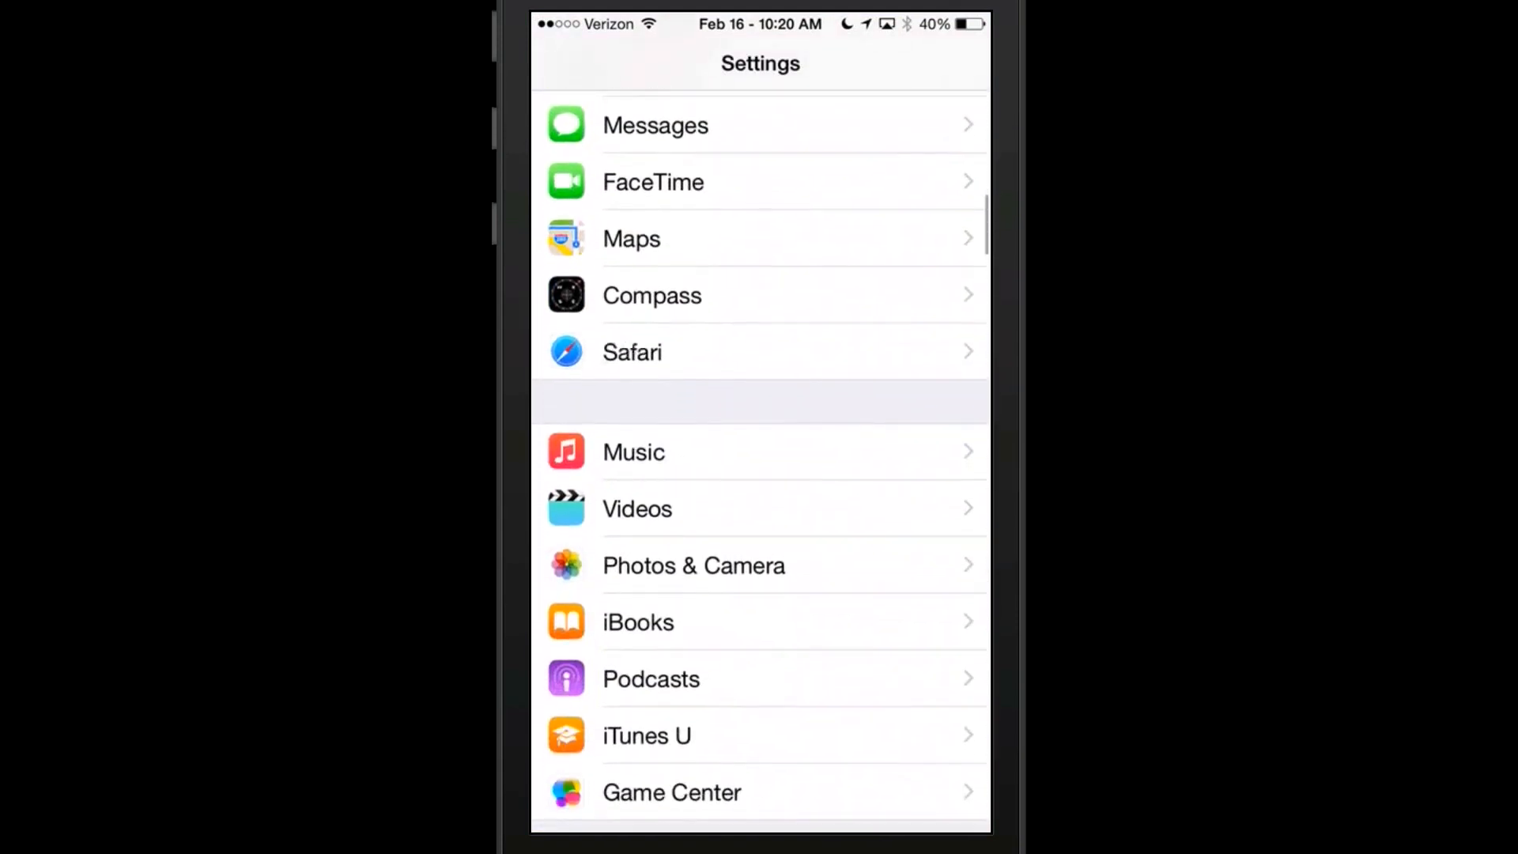
scroll("down", 3)
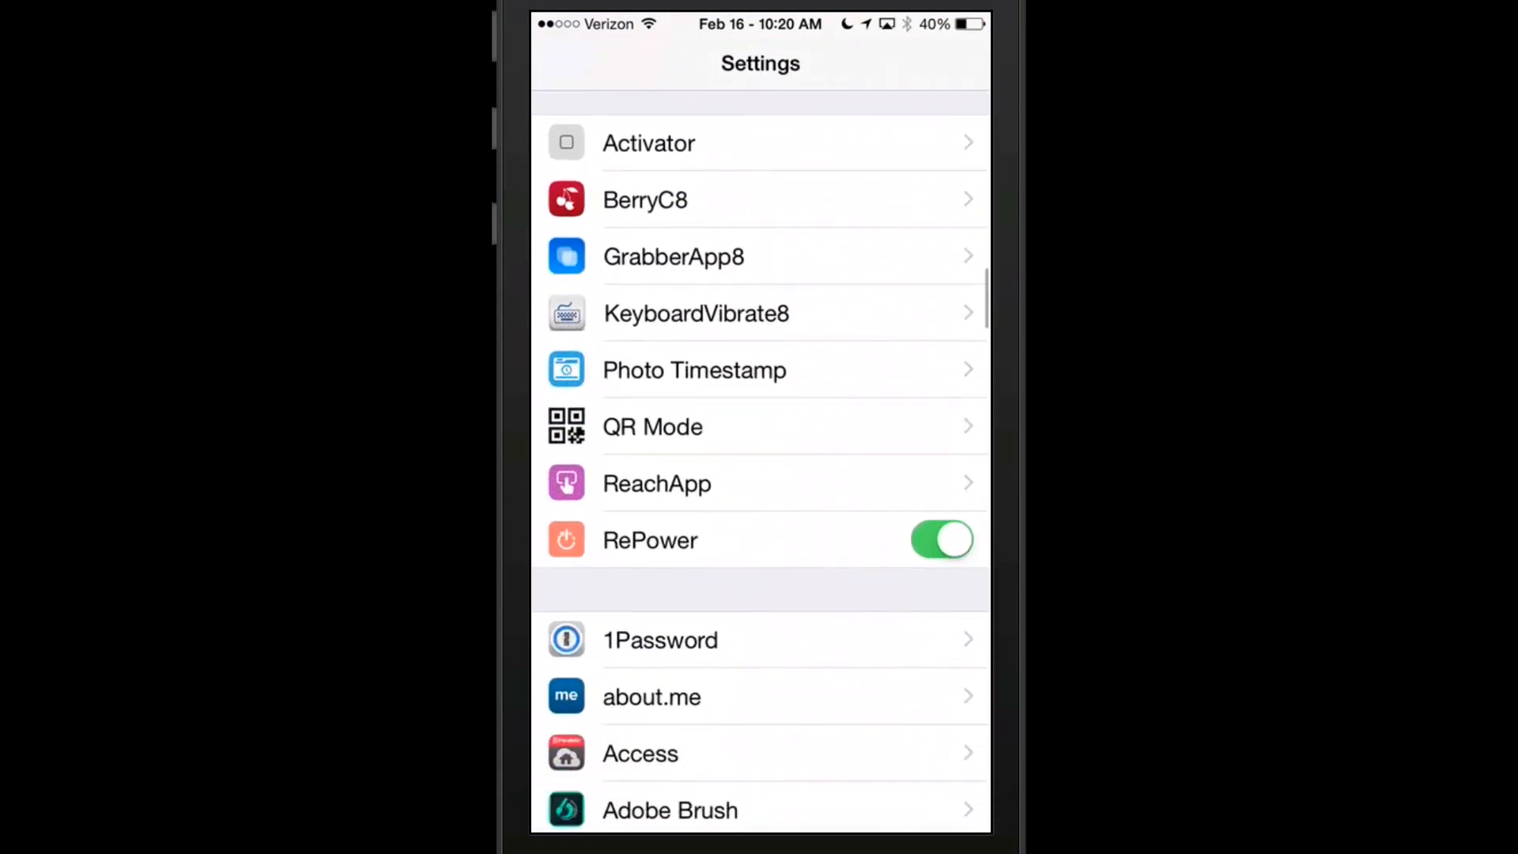
left_click(646, 199)
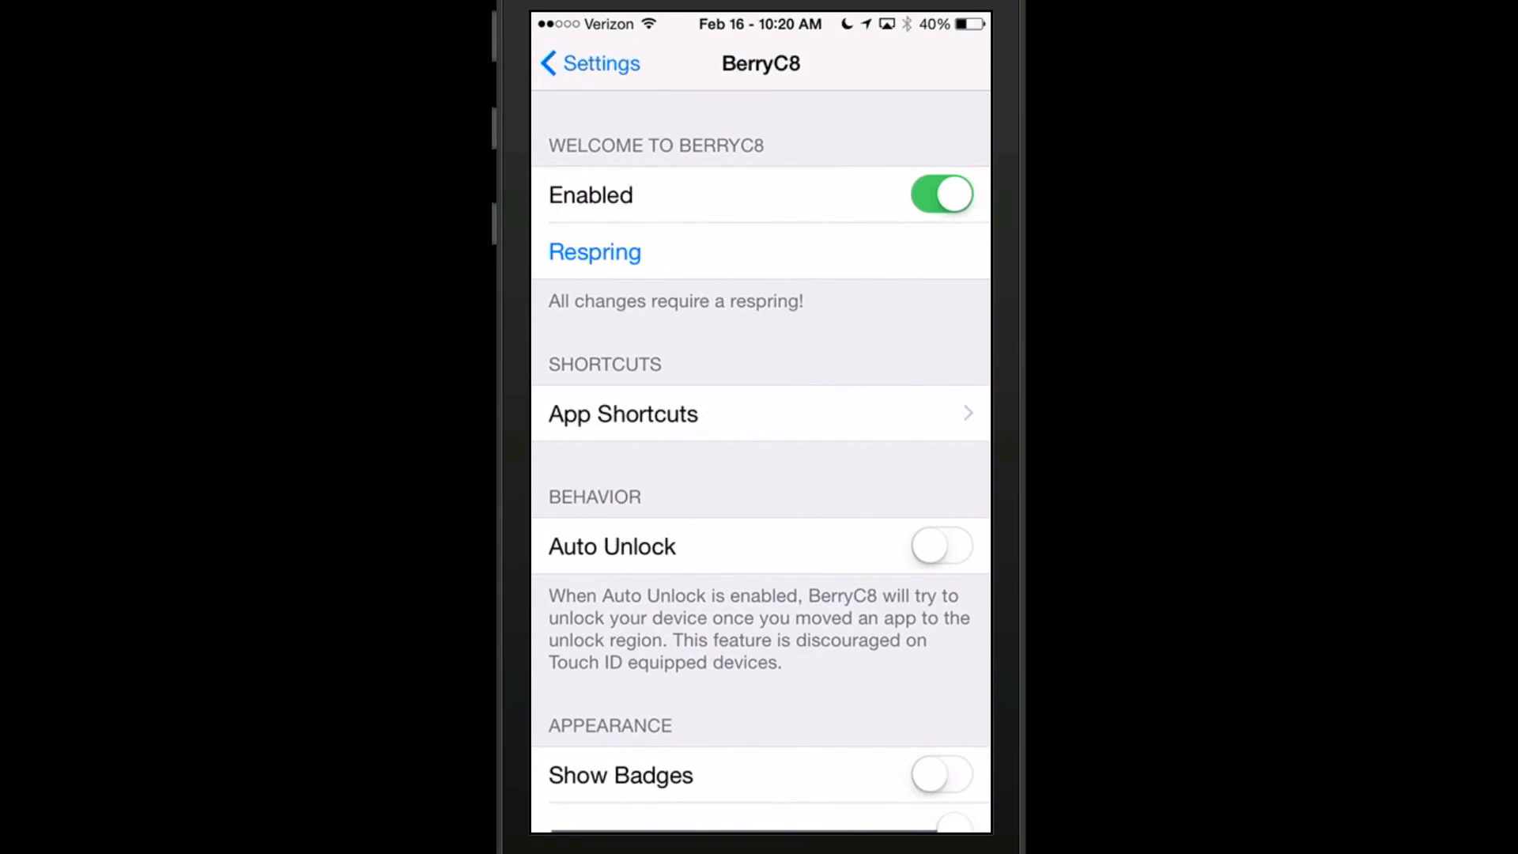
left_click(940, 545)
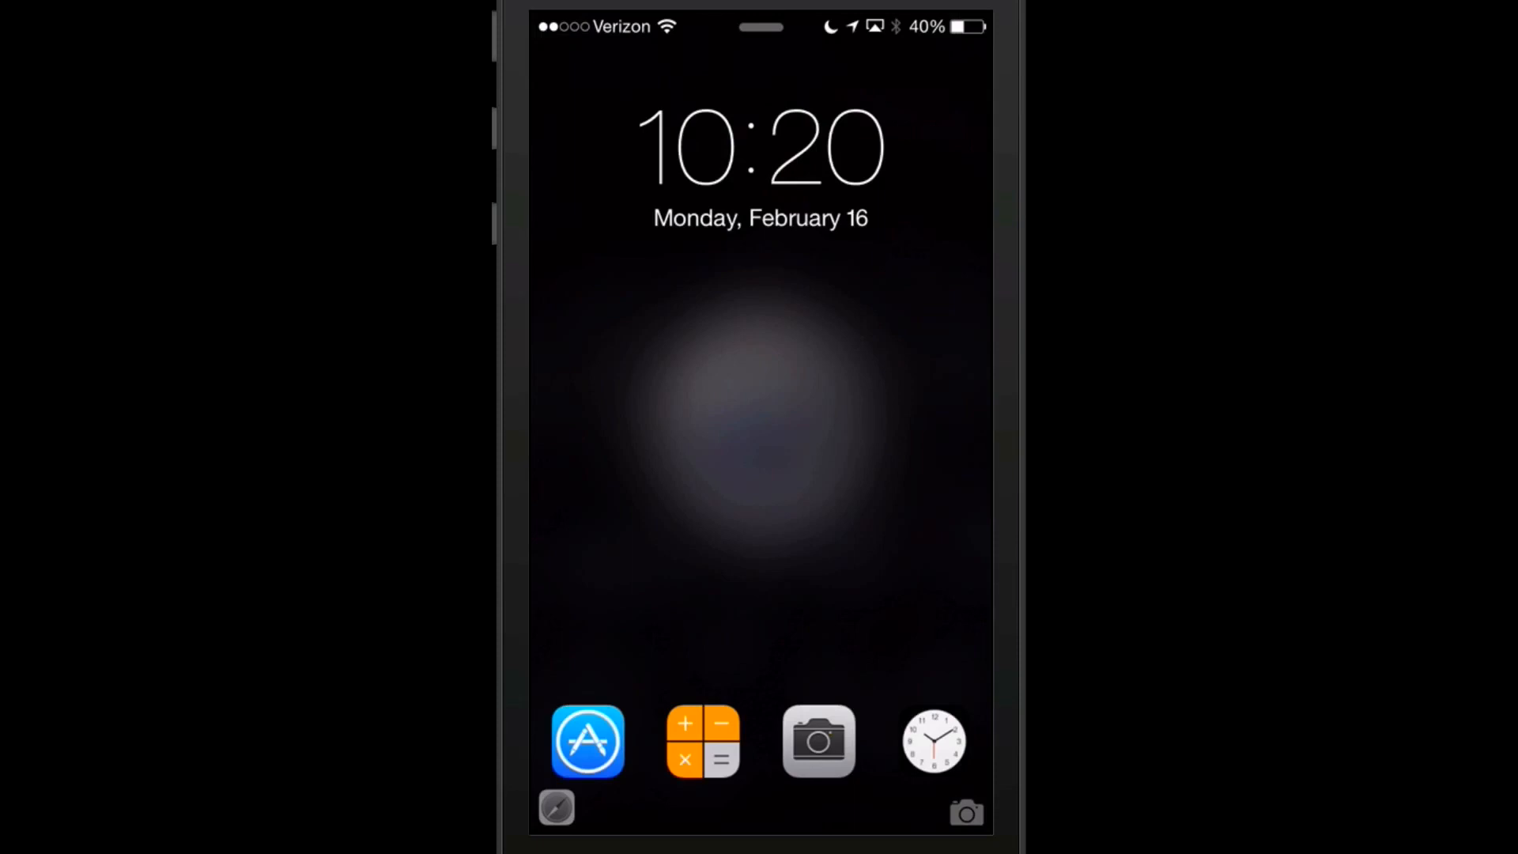
Drag a BerryC8 lock-screen app icon to launch it, reaching the Settings list.
left_click_drag(966, 811, 807, 784)
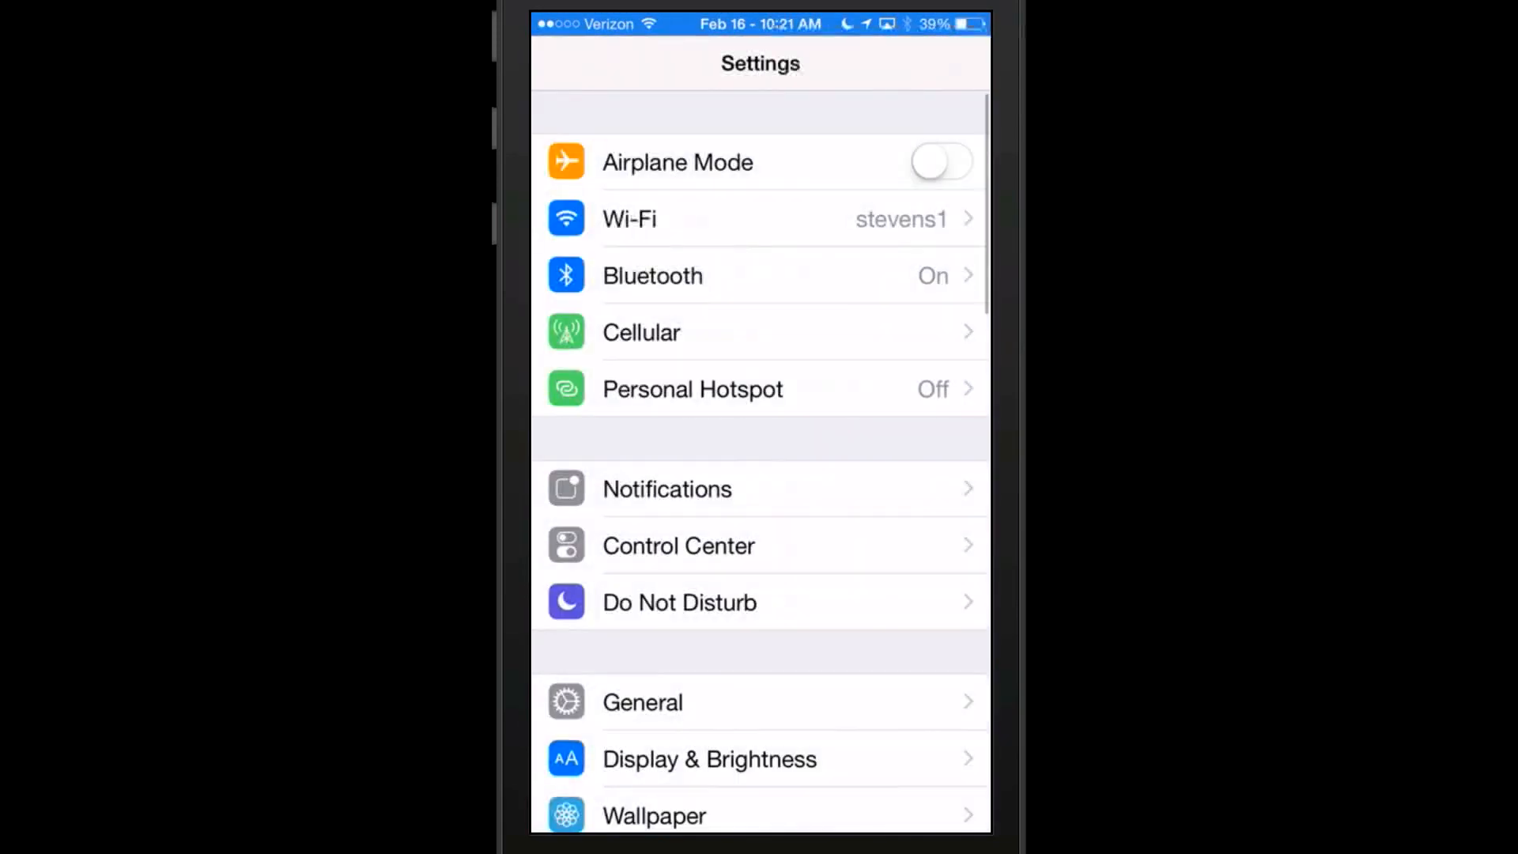
Show the GrabberApp8 options with Camera Grabber and Left Grabber both enabled.
scroll("down", 3)
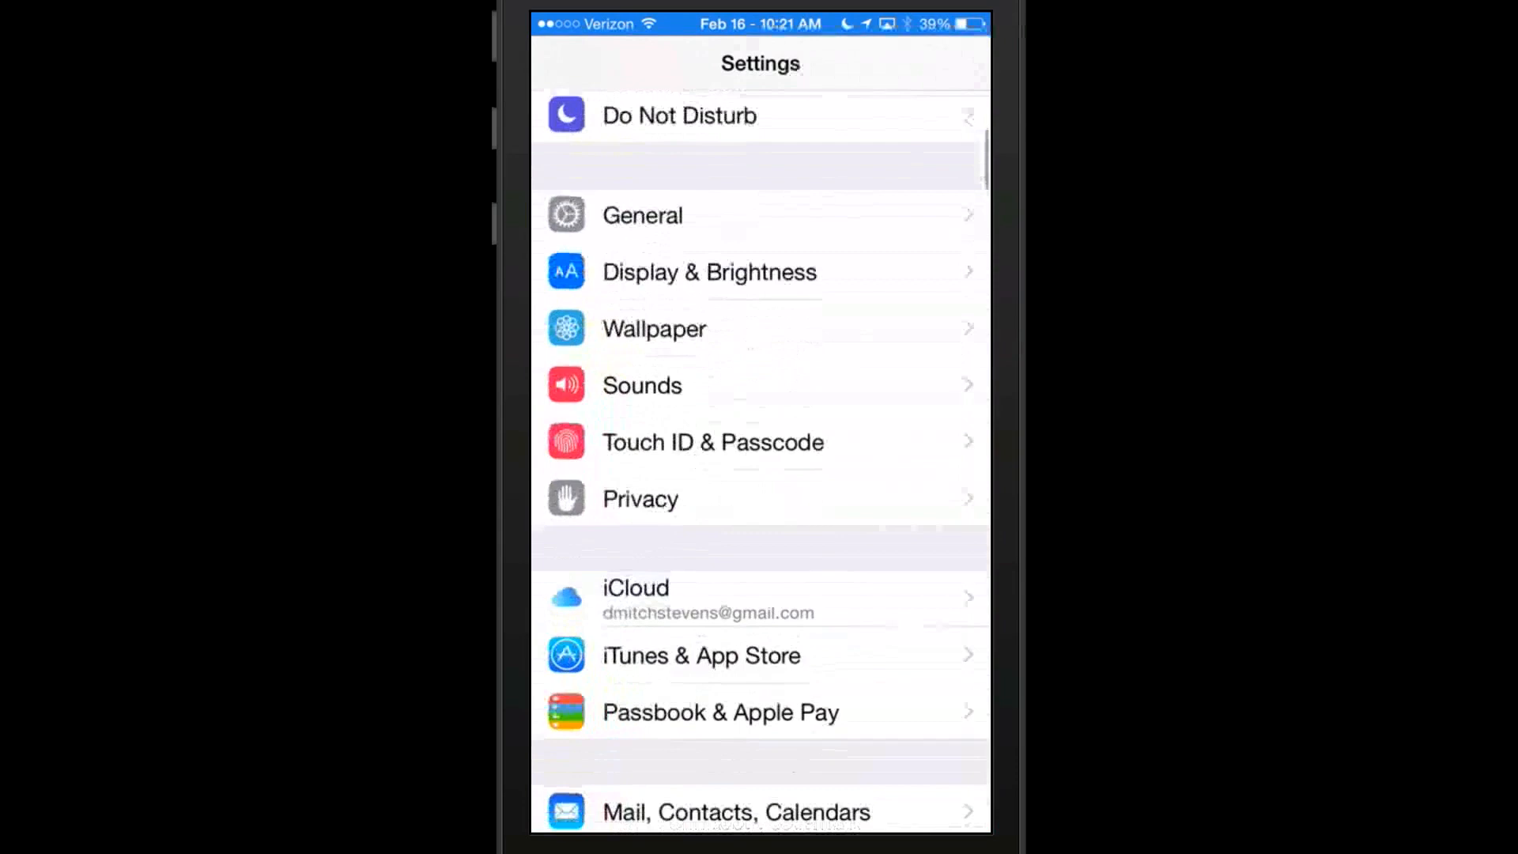
scroll("down", 3)
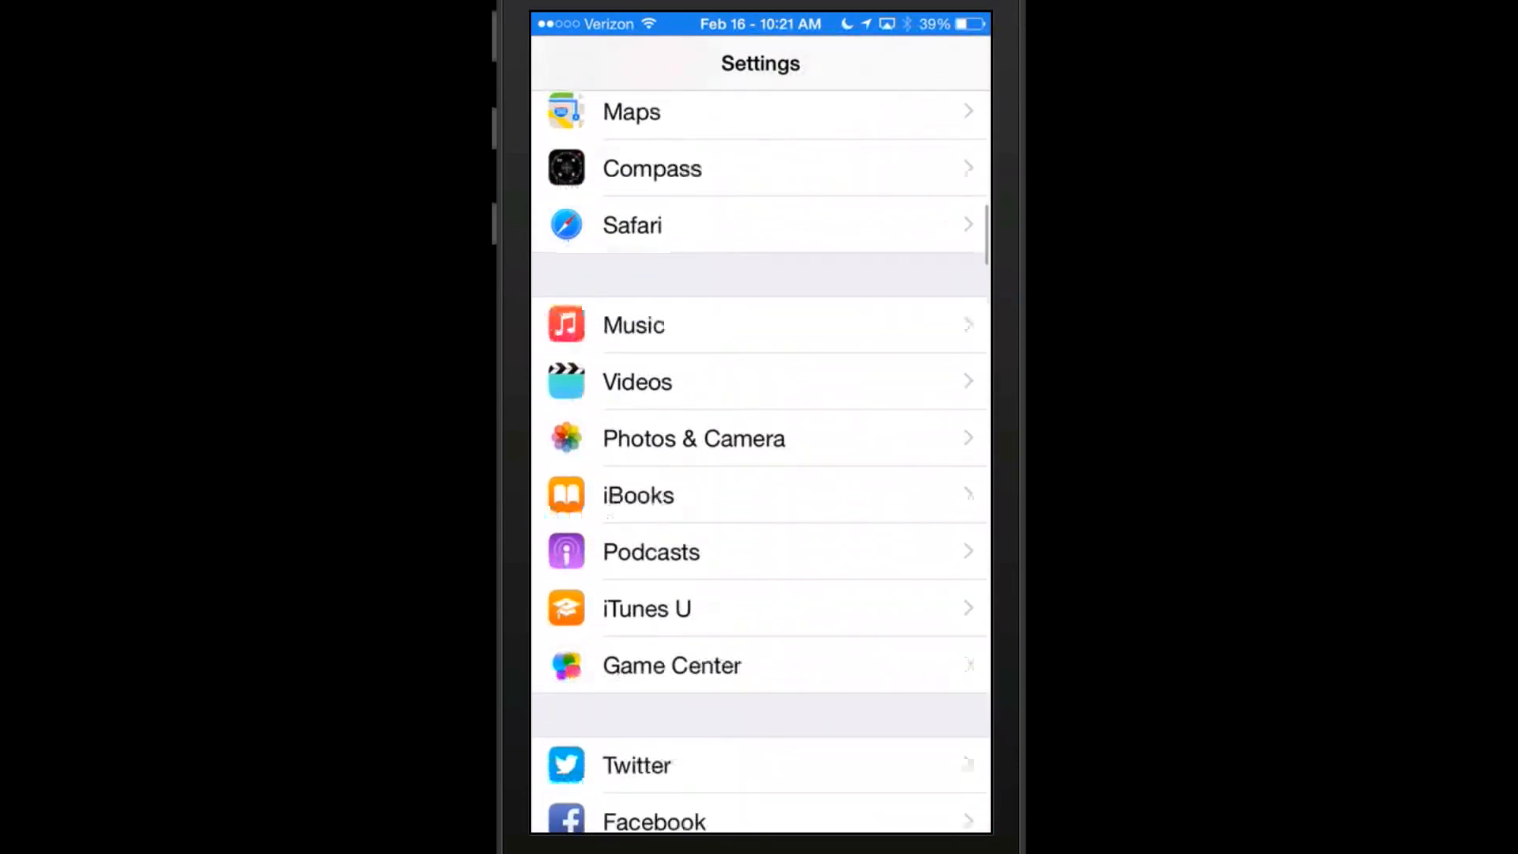
scroll("down", 3)
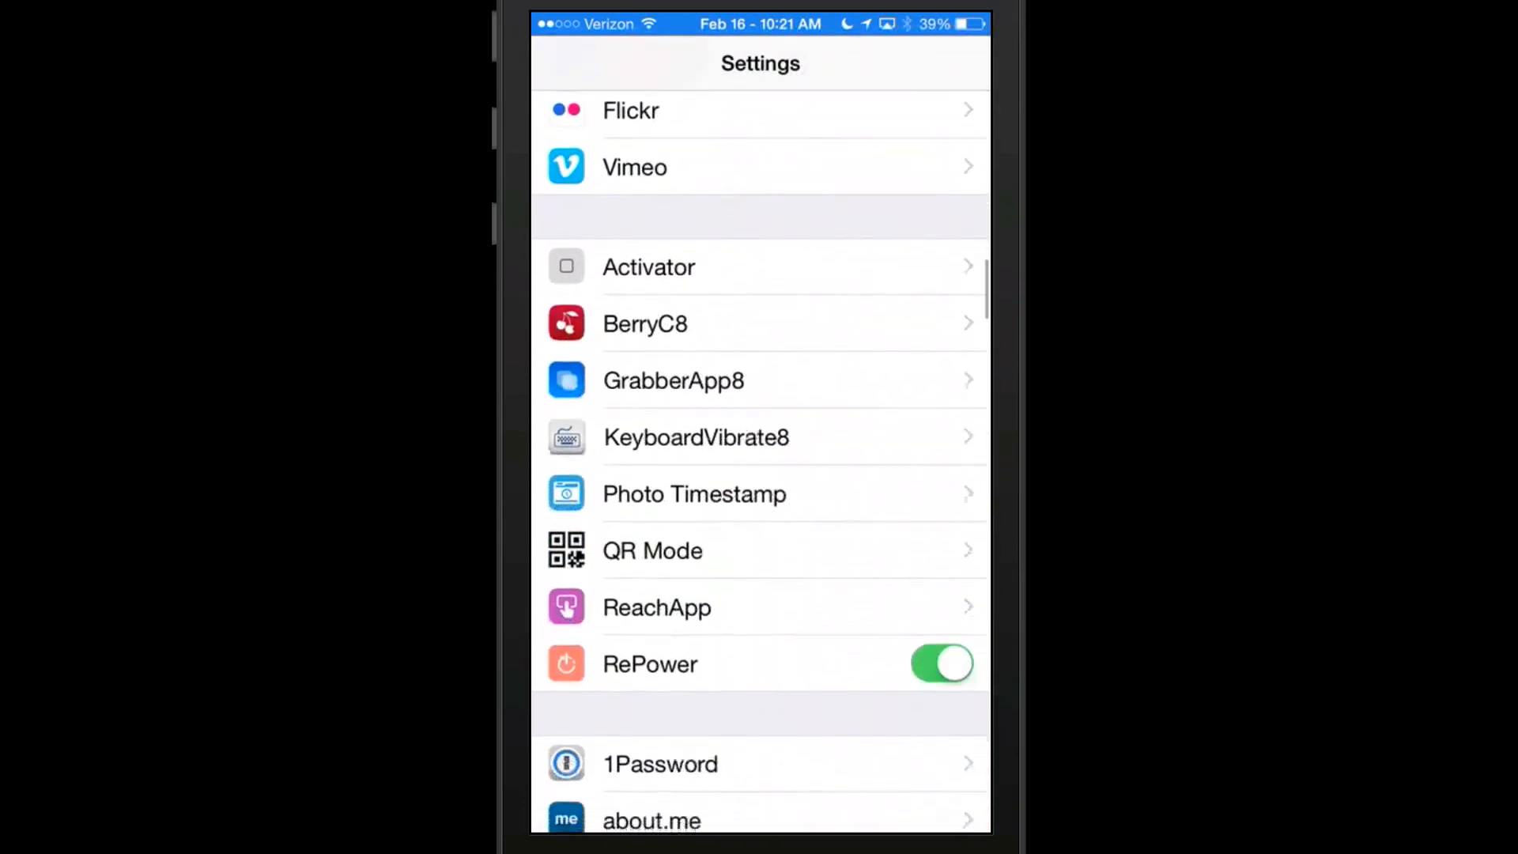
left_click(673, 379)
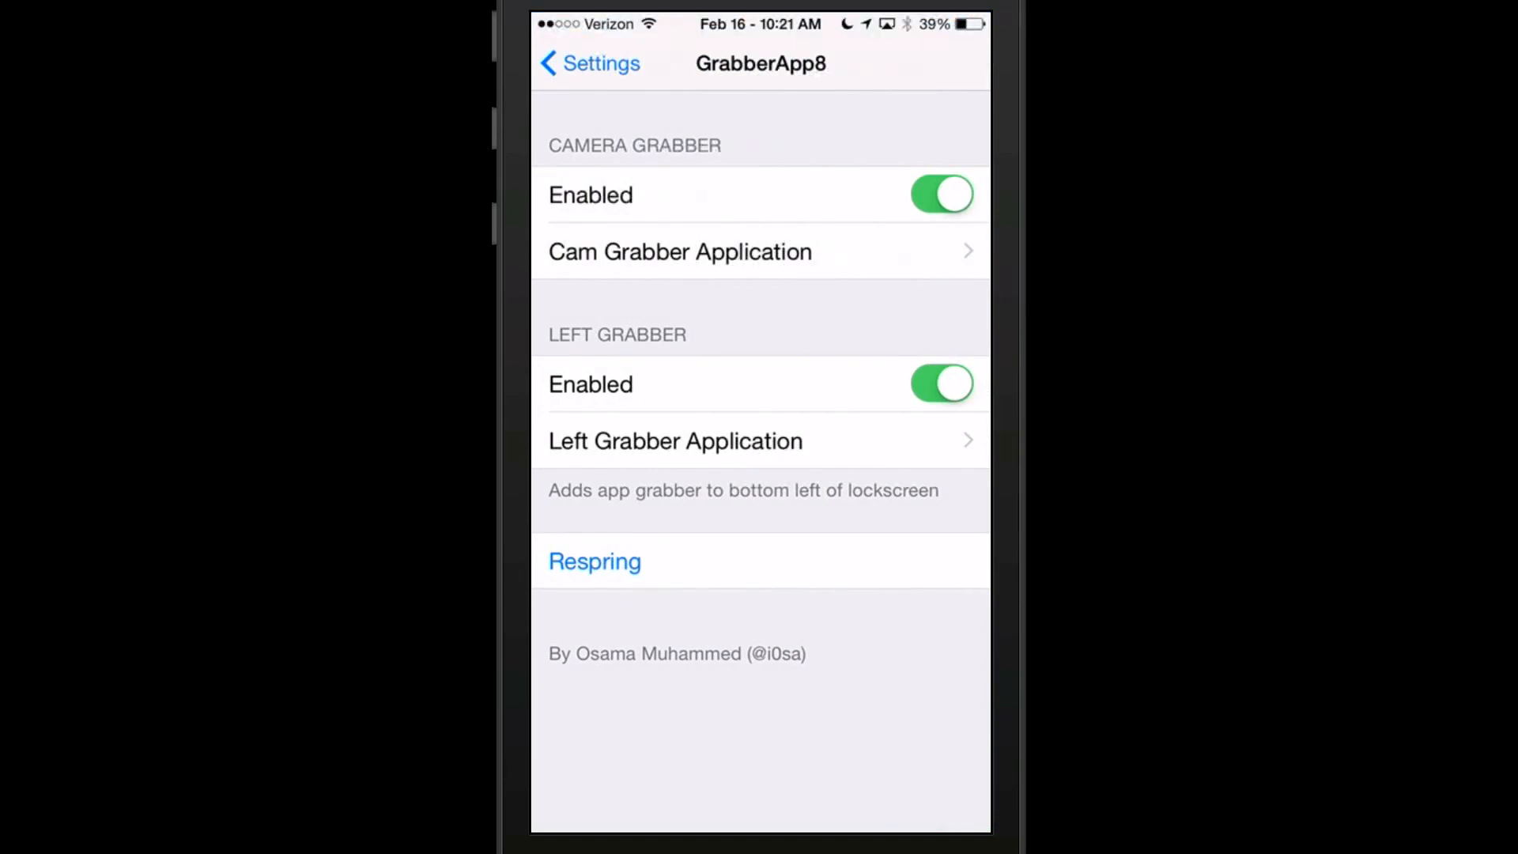
Lock the phone, use the camera grabber to start Camera, then return to GrabberApp8 settings.
left_click(594, 561)
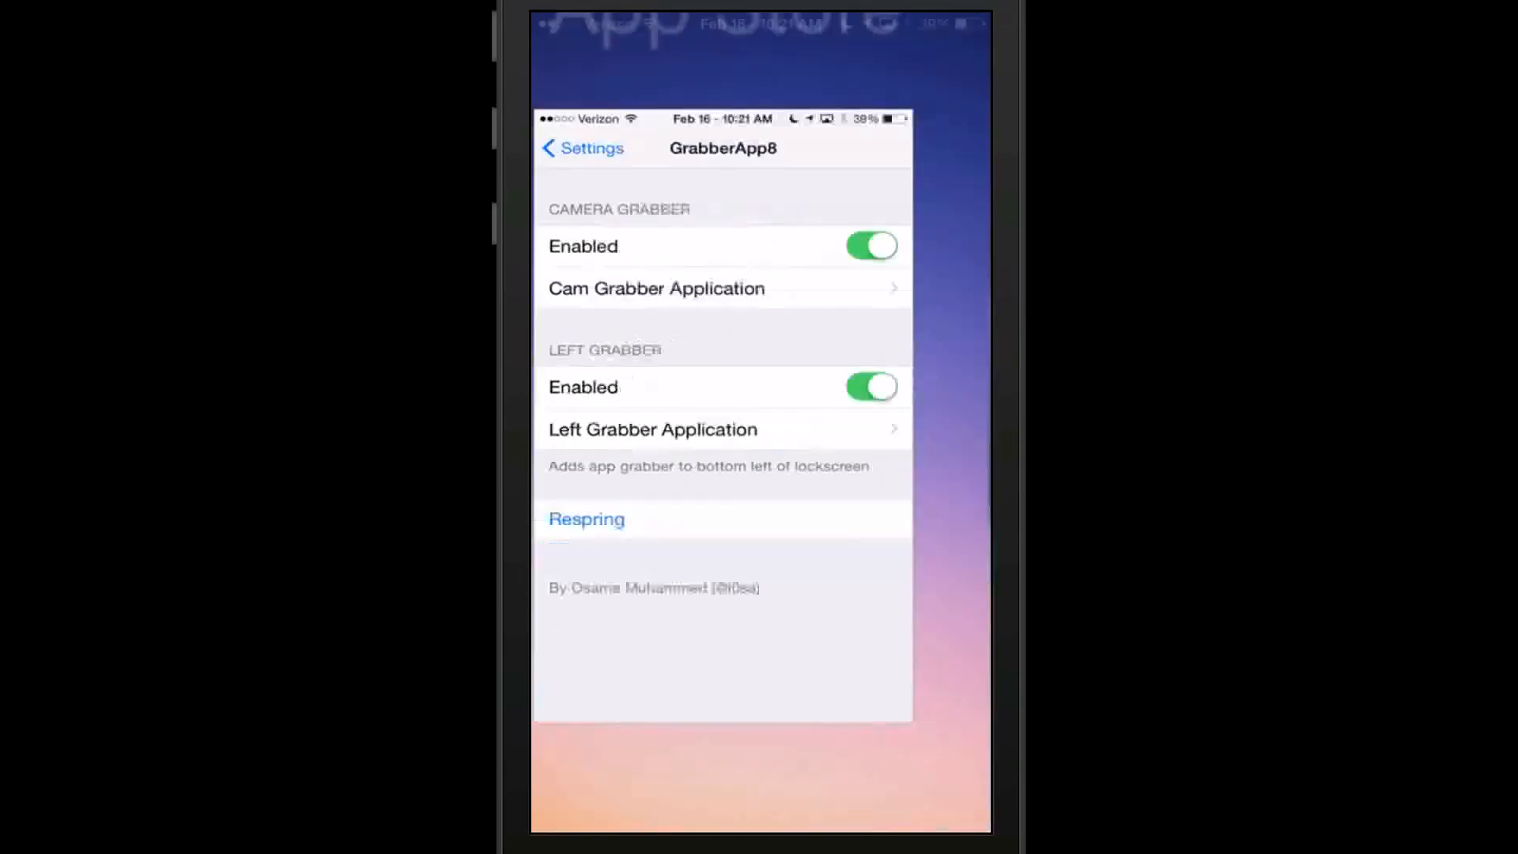
left_click(586, 517)
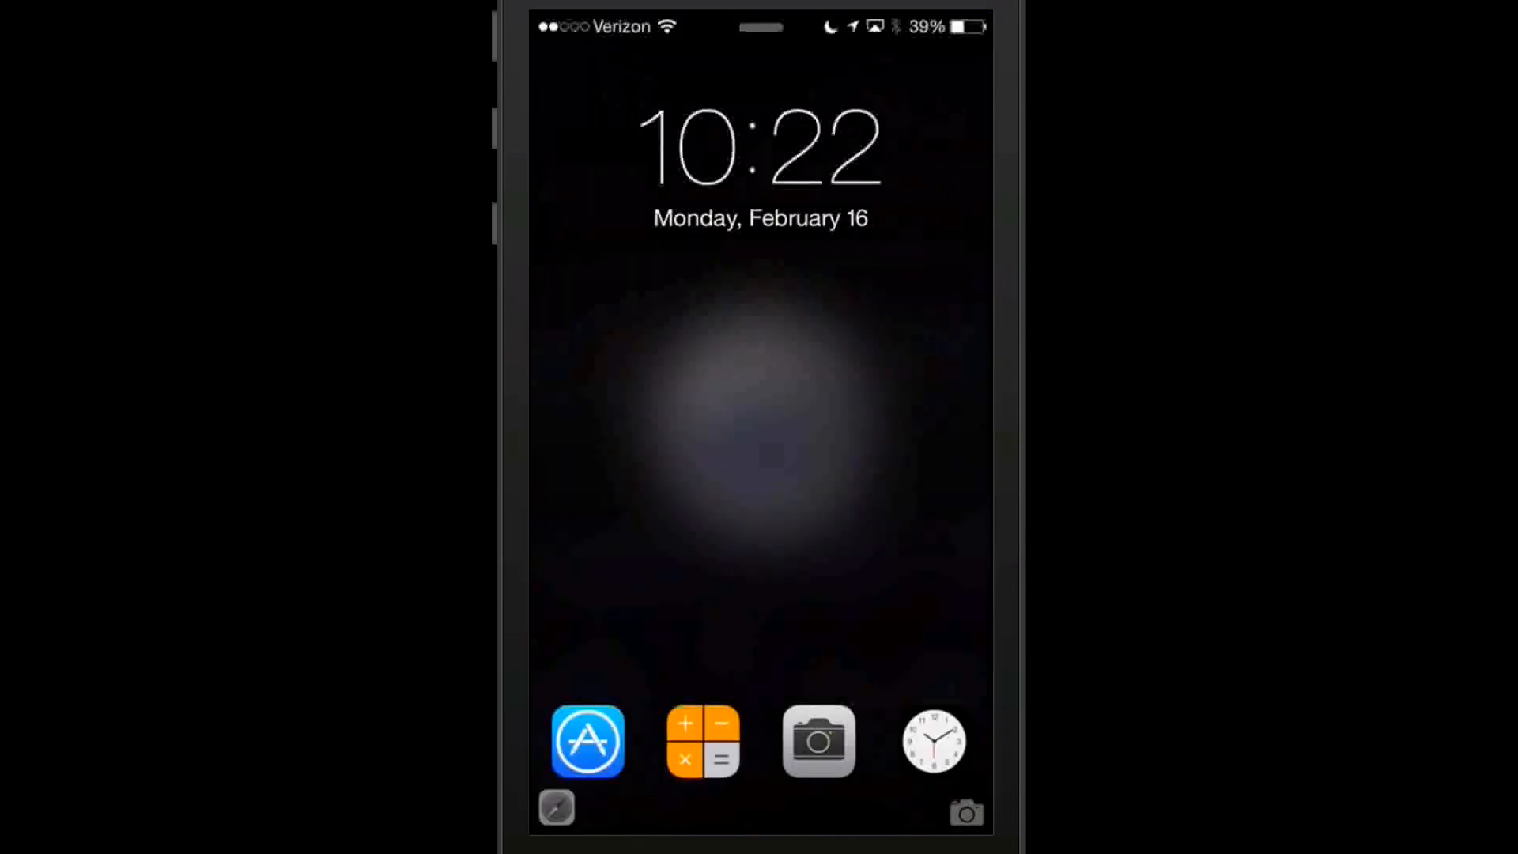
left_click(965, 811)
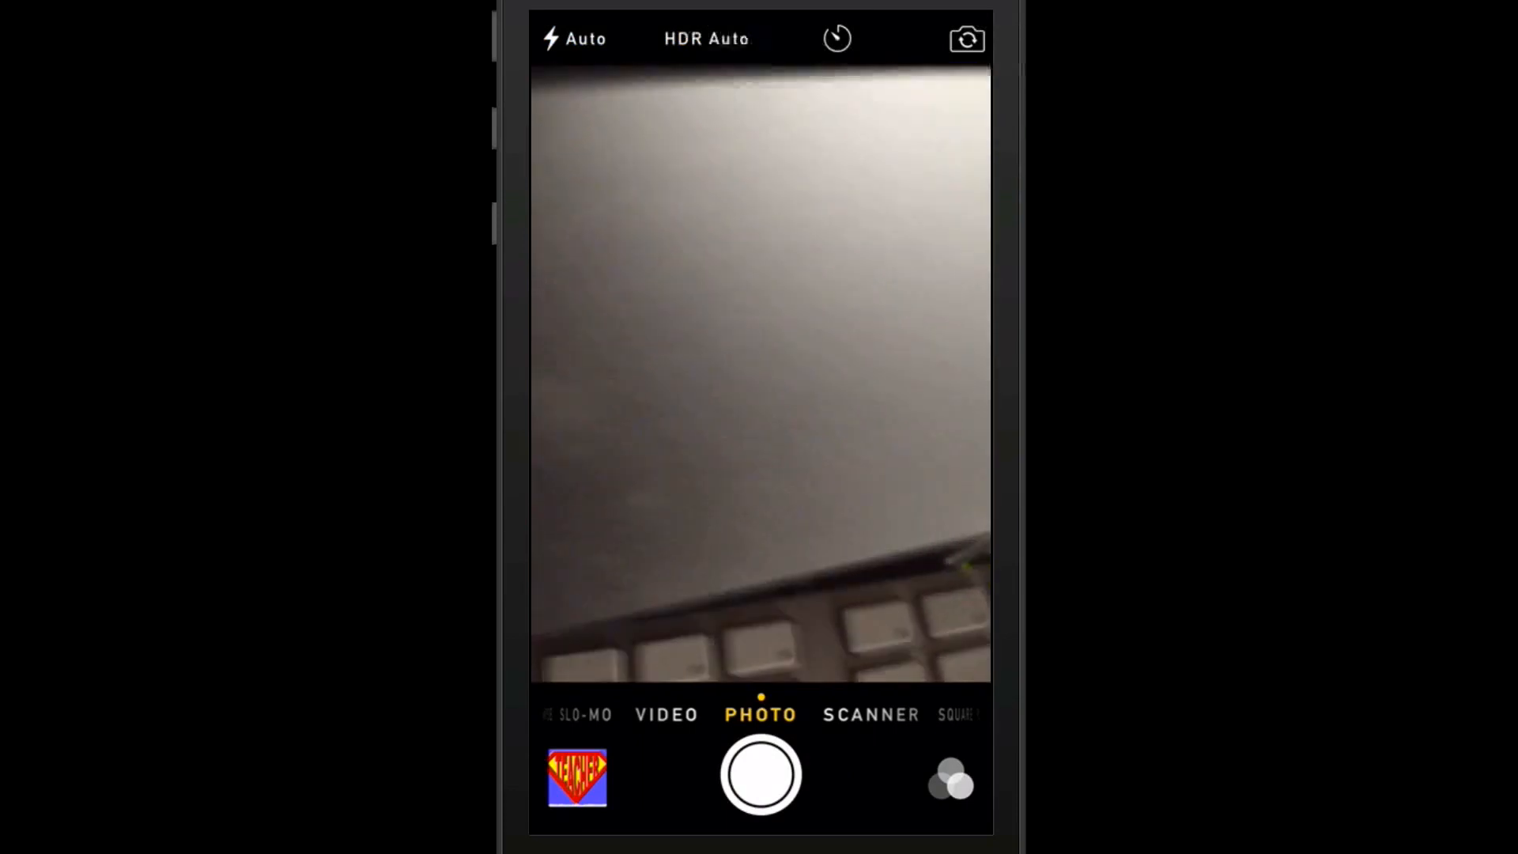
key("home")
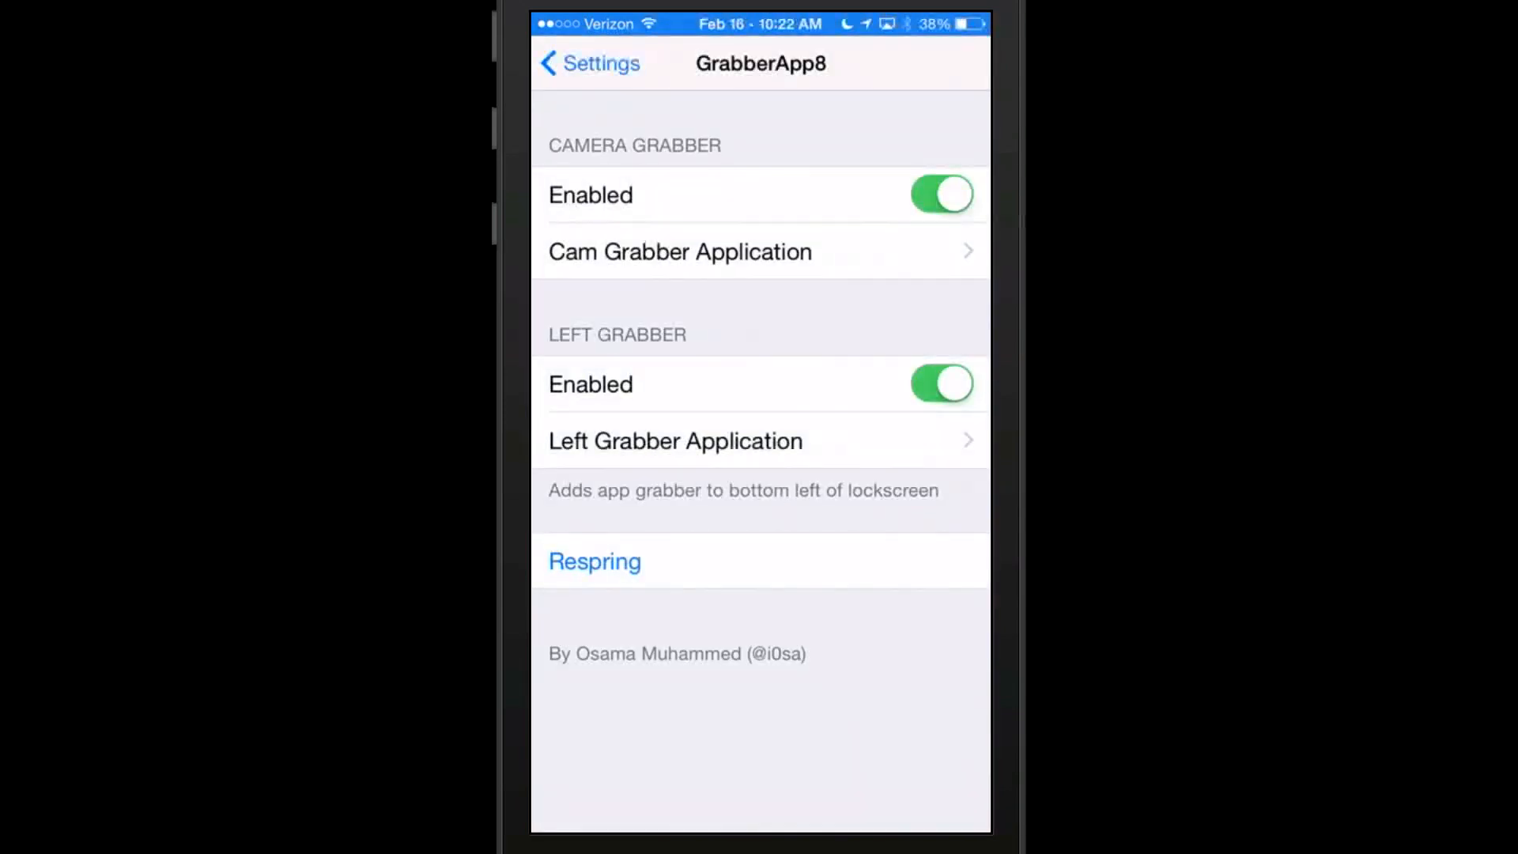
Turn on Enabled in the KeyboardVibrate8 options.
left_click(588, 63)
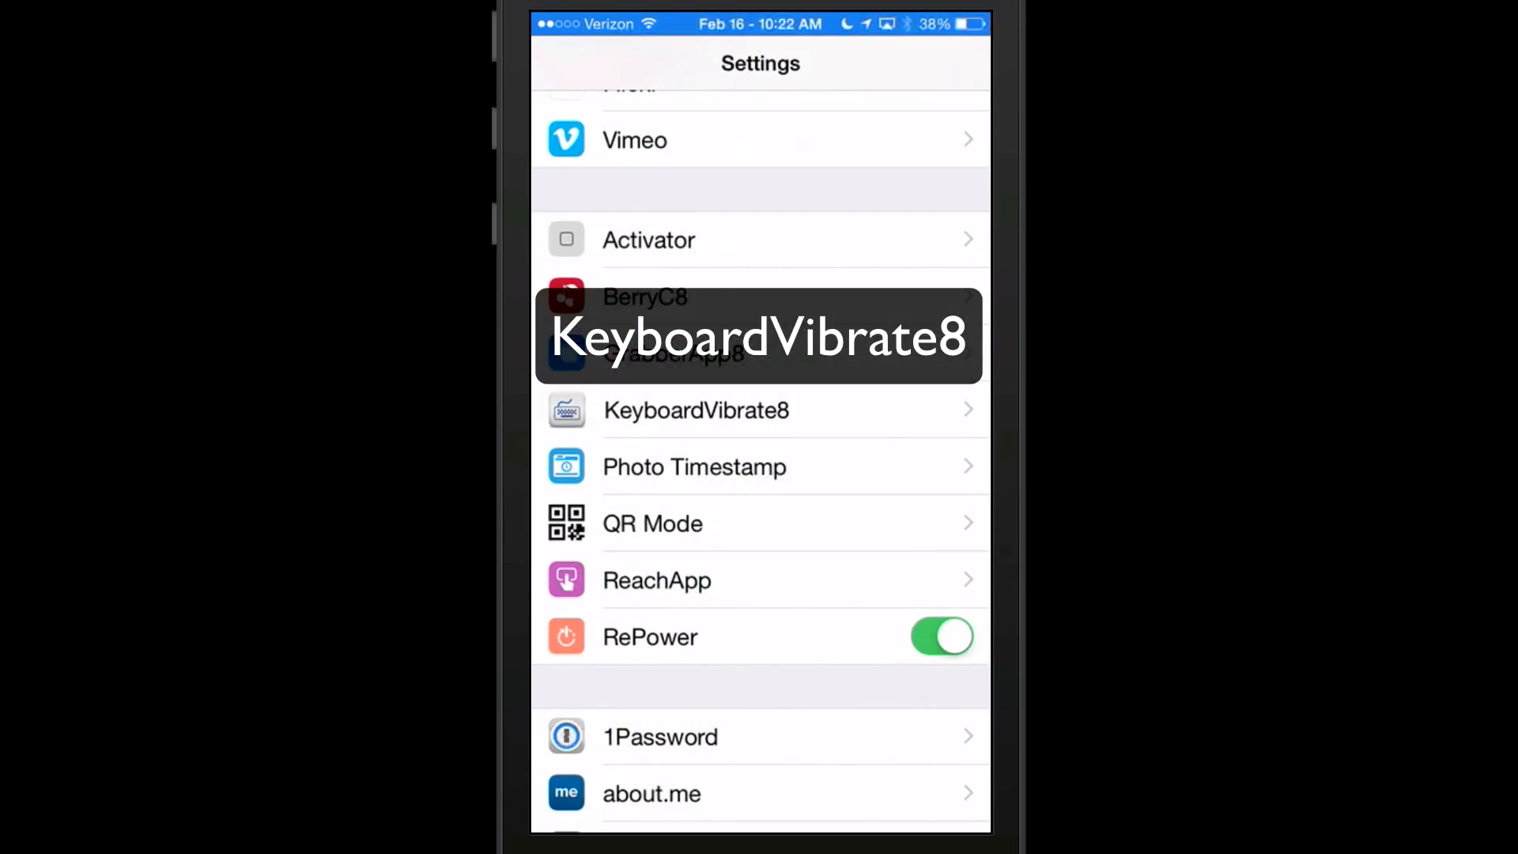
left_click(695, 409)
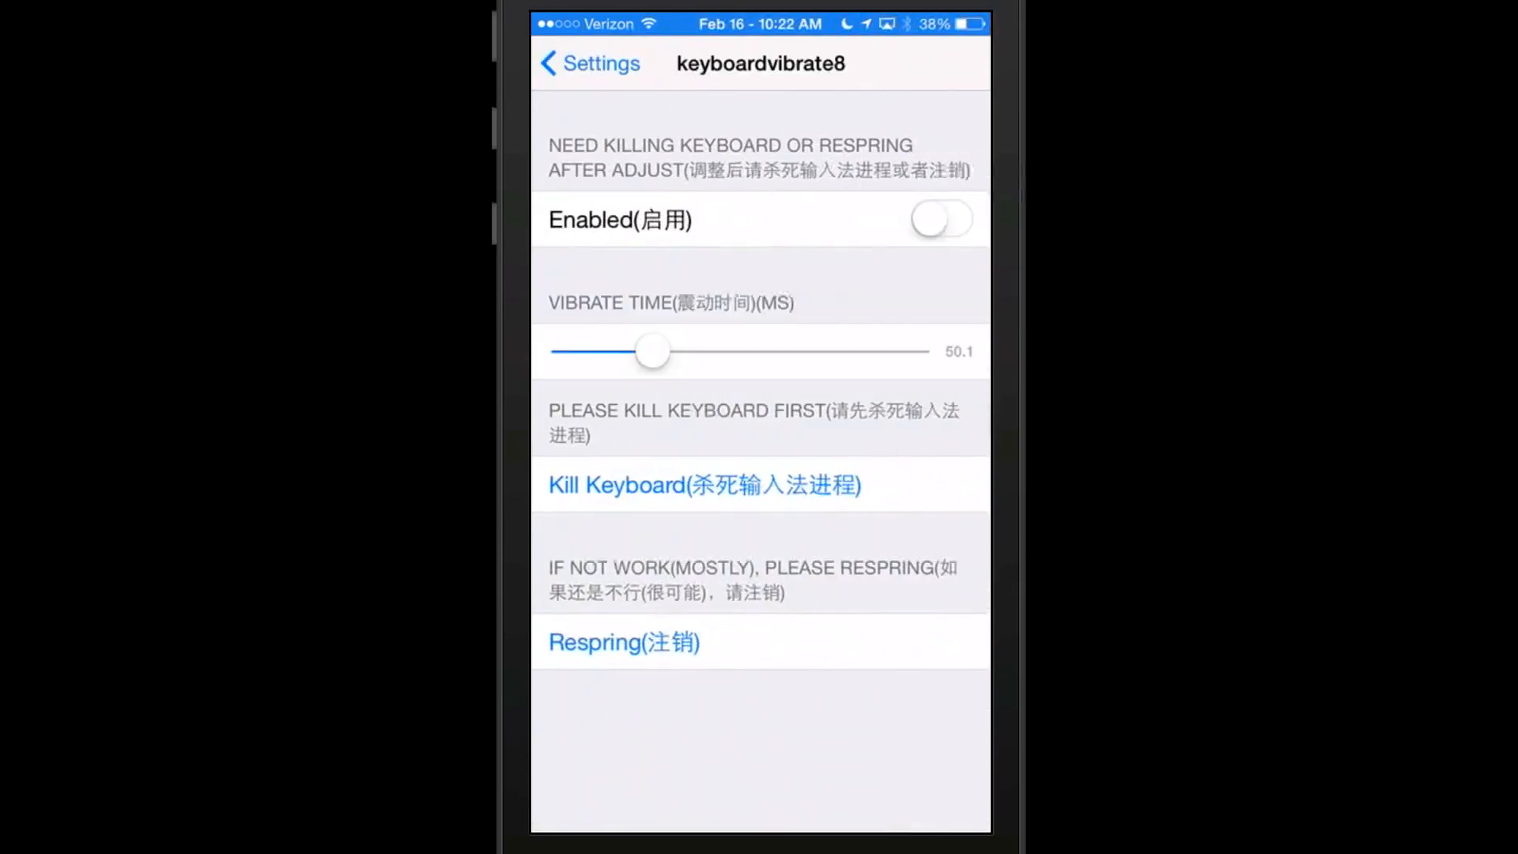
left_click(940, 219)
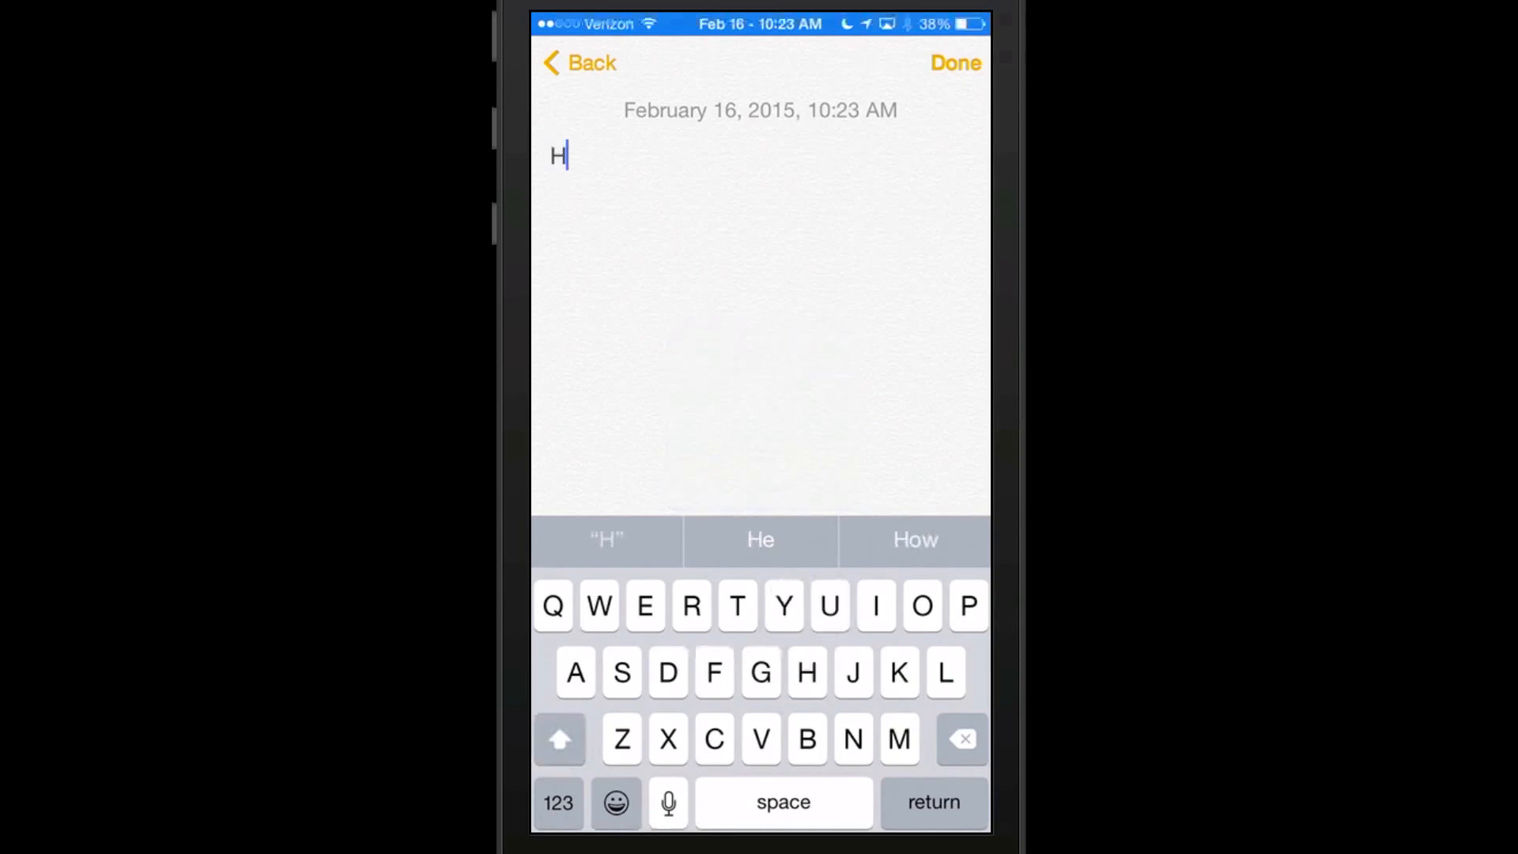
Finish the note so it reads 'Hey' and leave for the home screen.
type("ey")
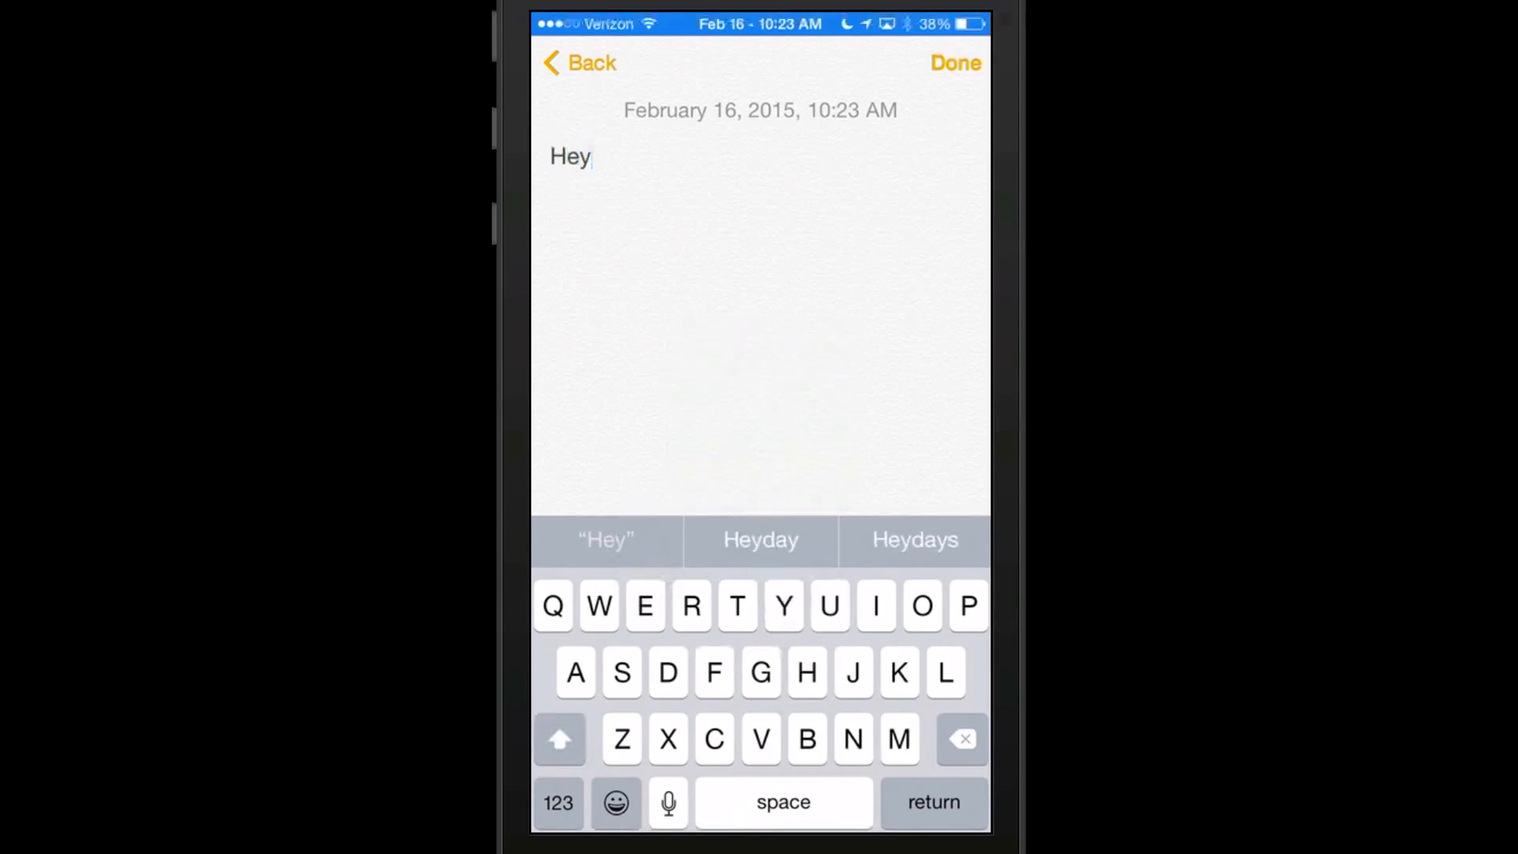
key("space")
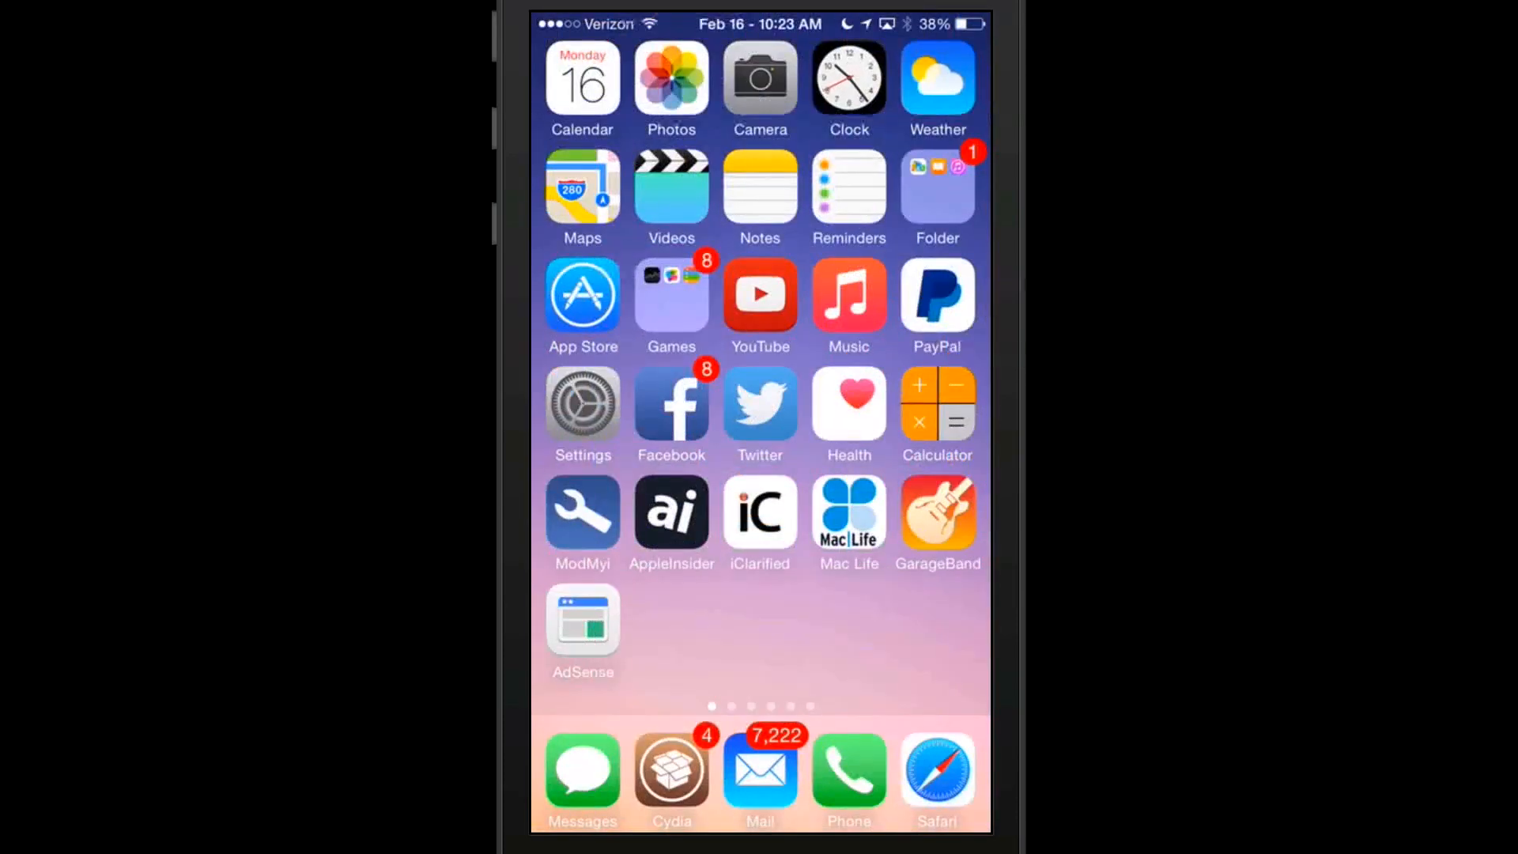
Raise the KeyboardVibrate8 Vibrate Time slider, then type 'hello' in the note to feel it.
left_click(582, 401)
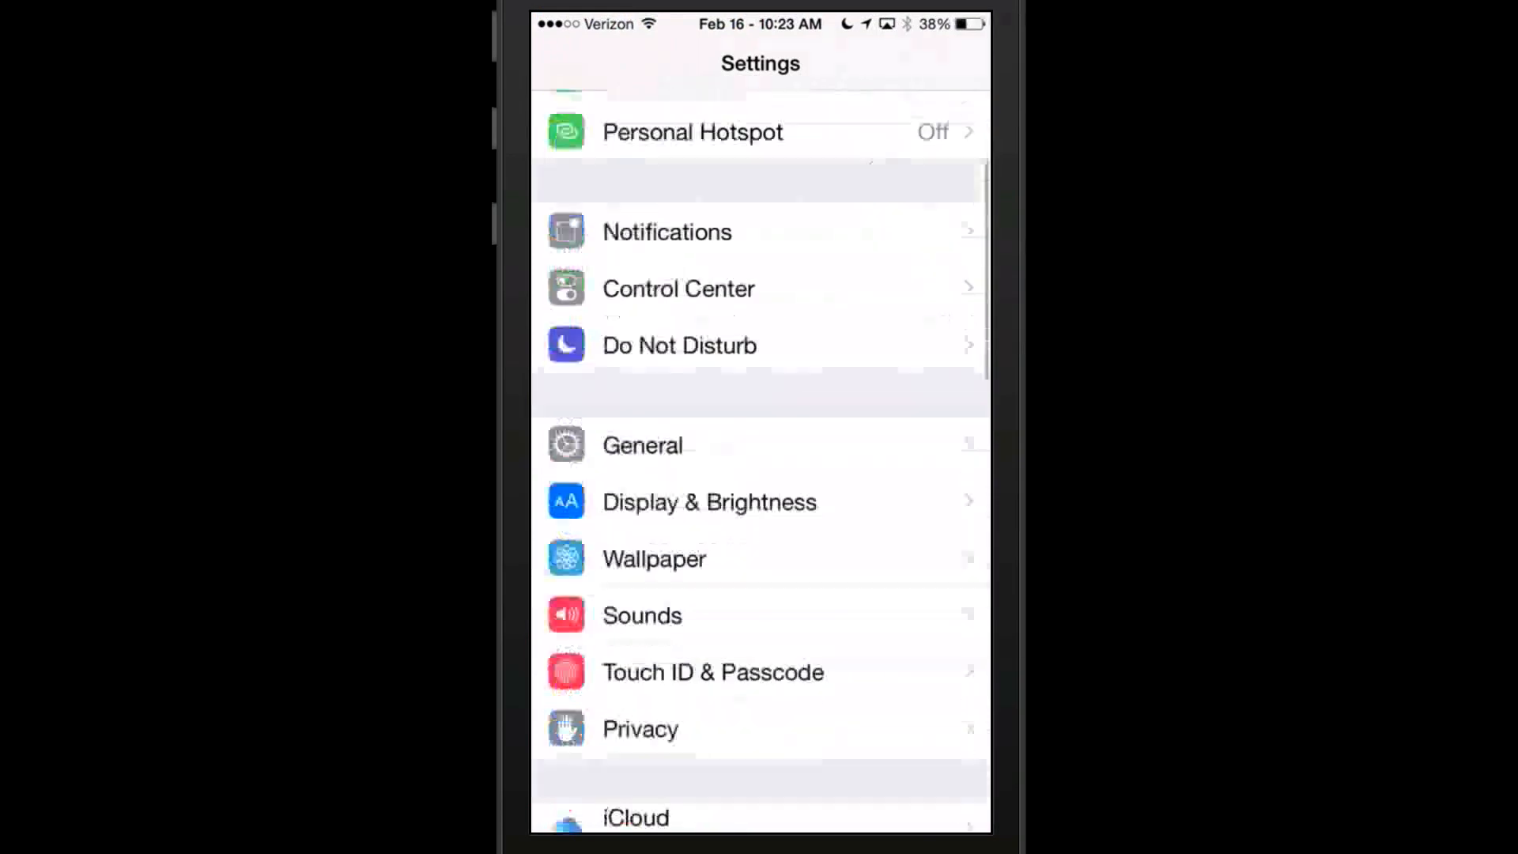
scroll("down", 3)
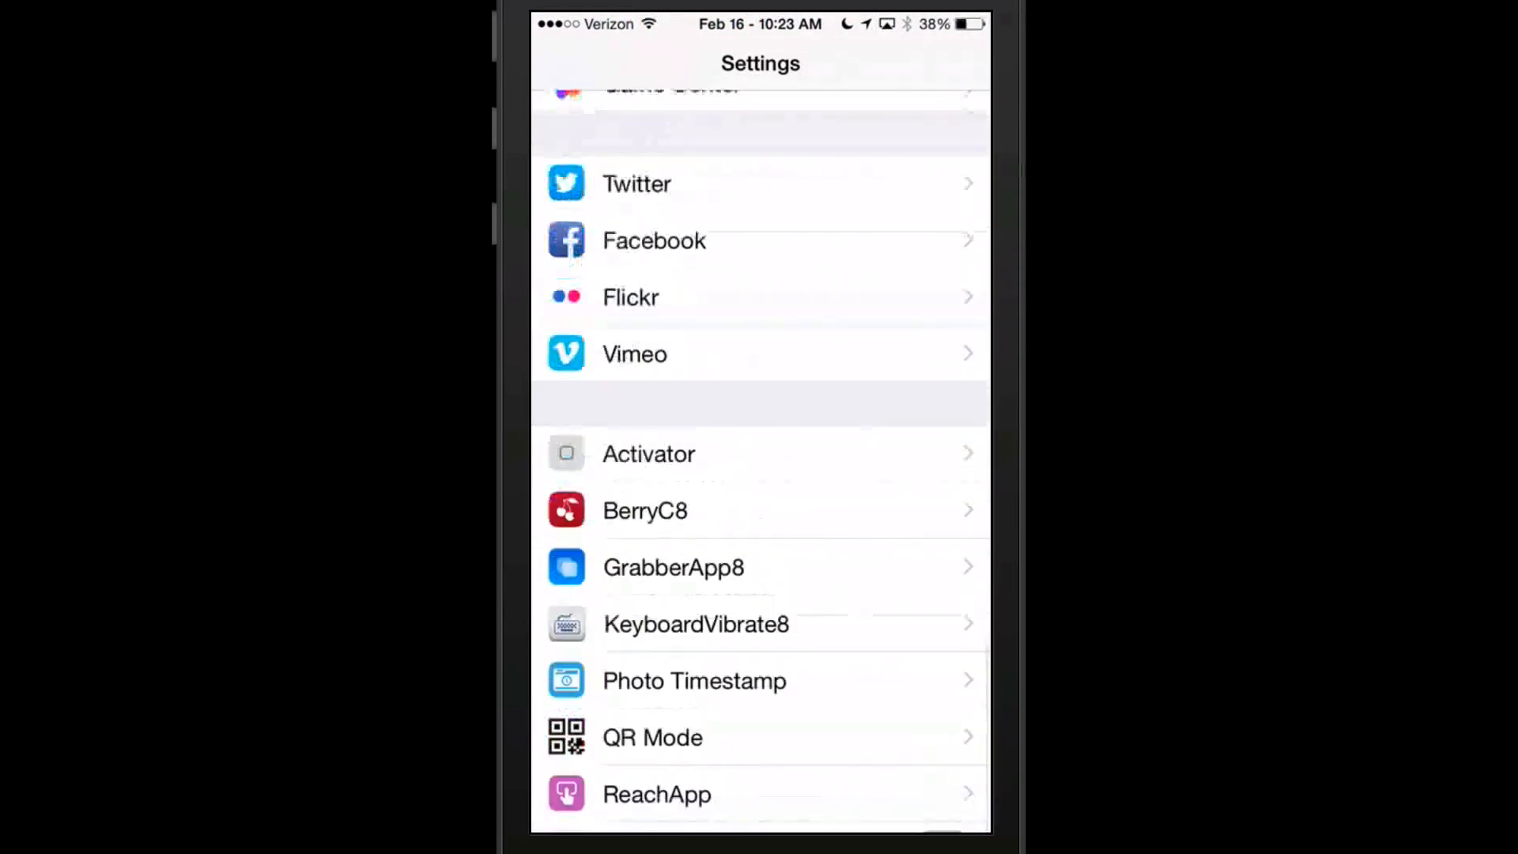
left_click(695, 624)
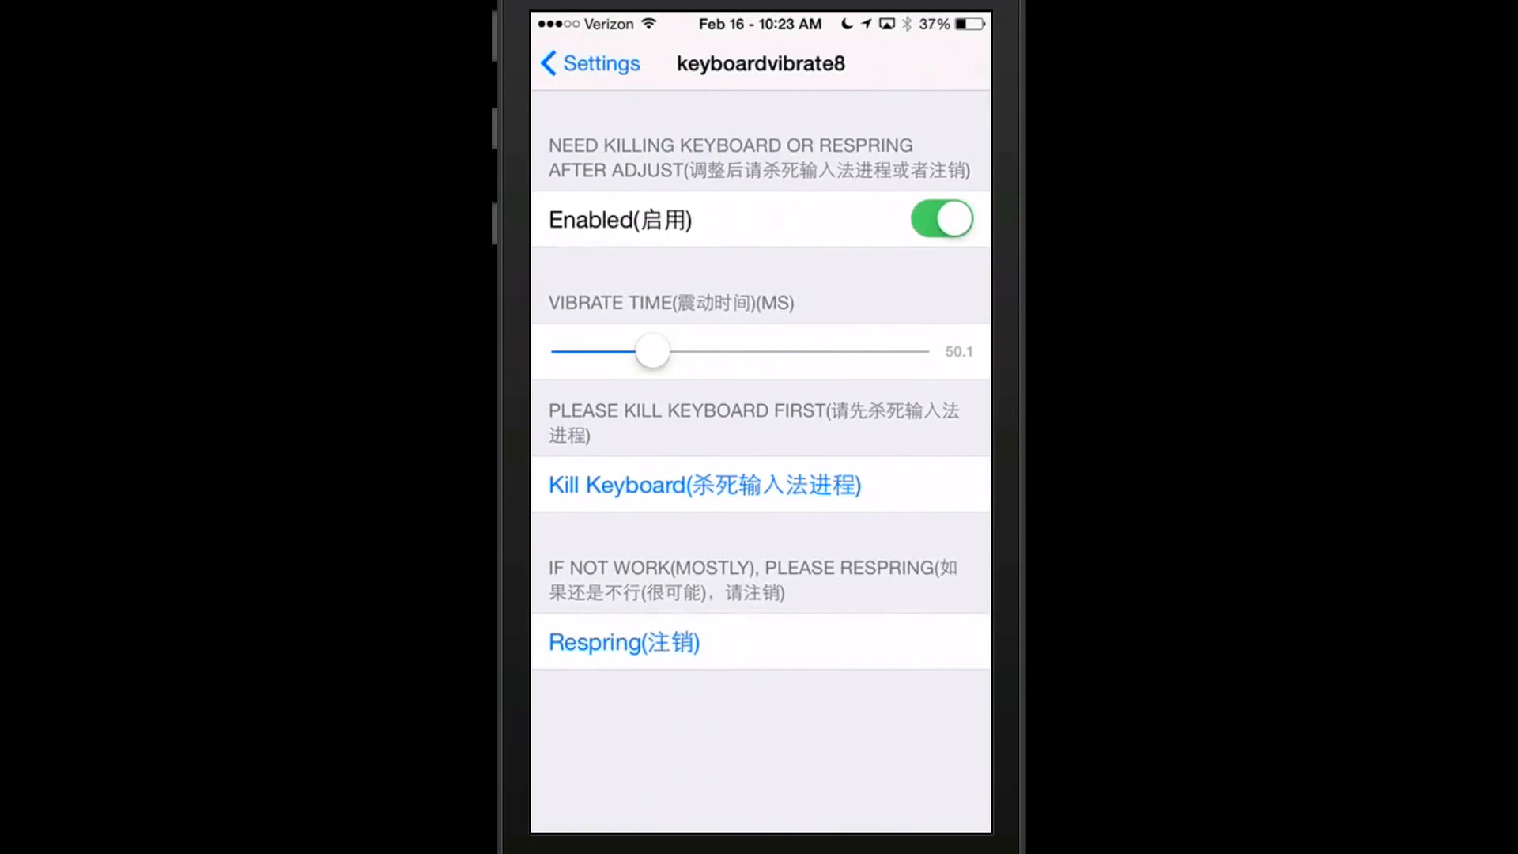
left_click_drag(652, 350, 745, 350)
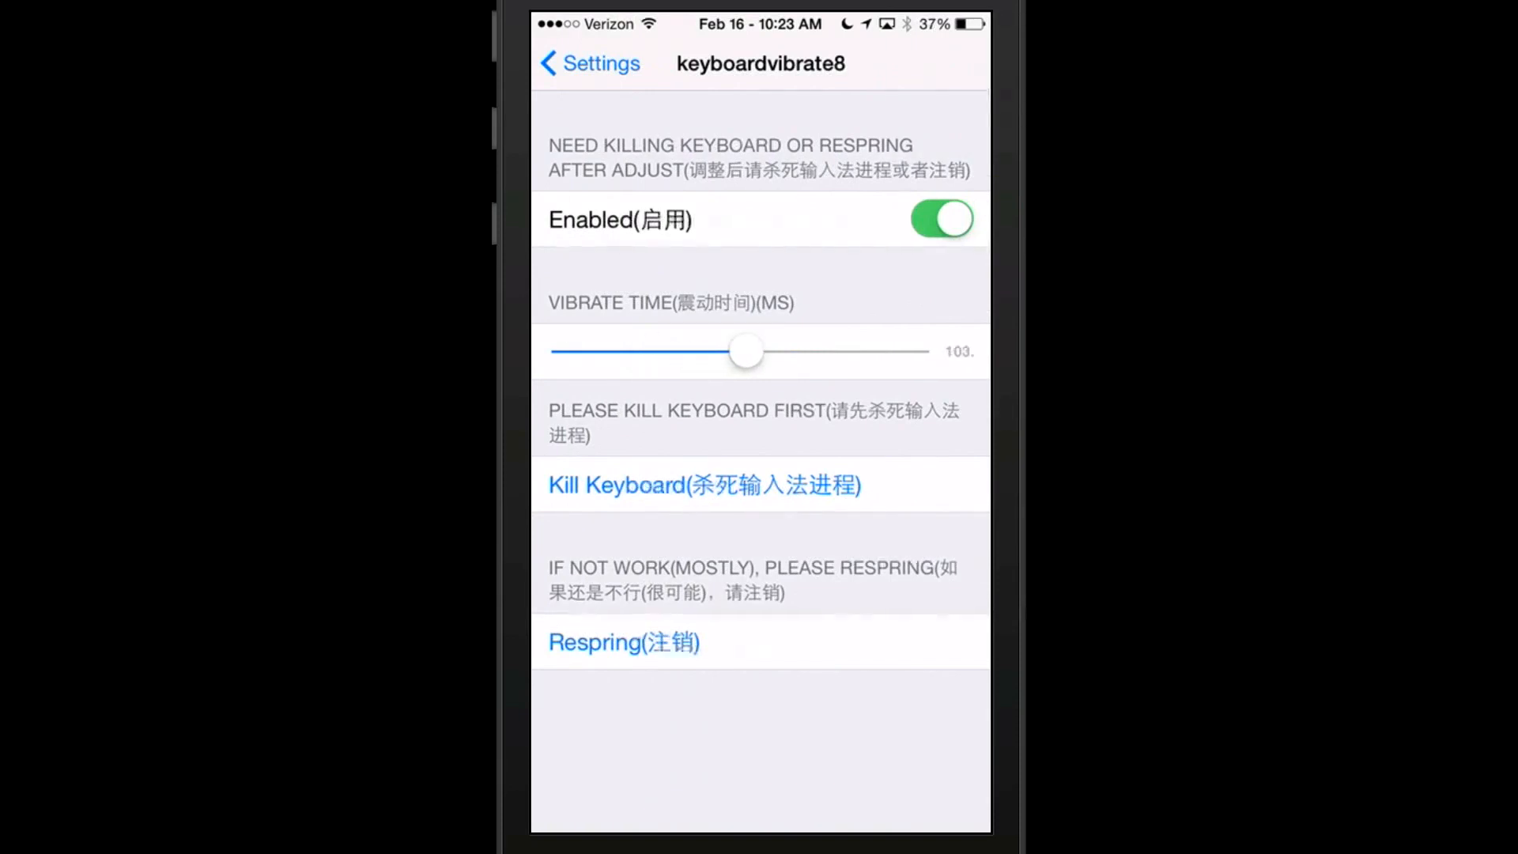
left_click_drag(745, 351, 846, 351)
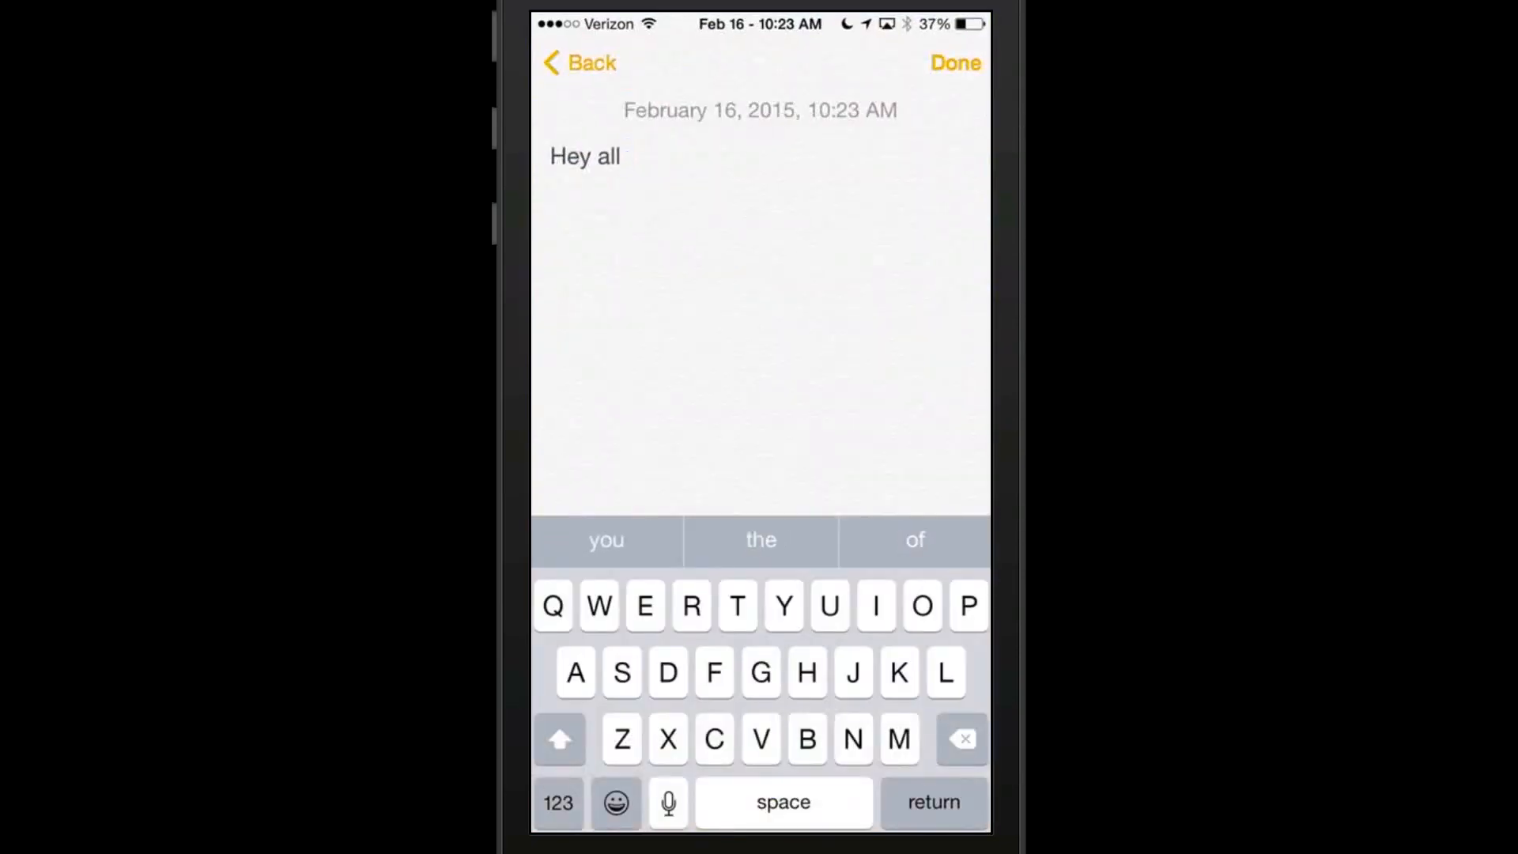
type("hello")
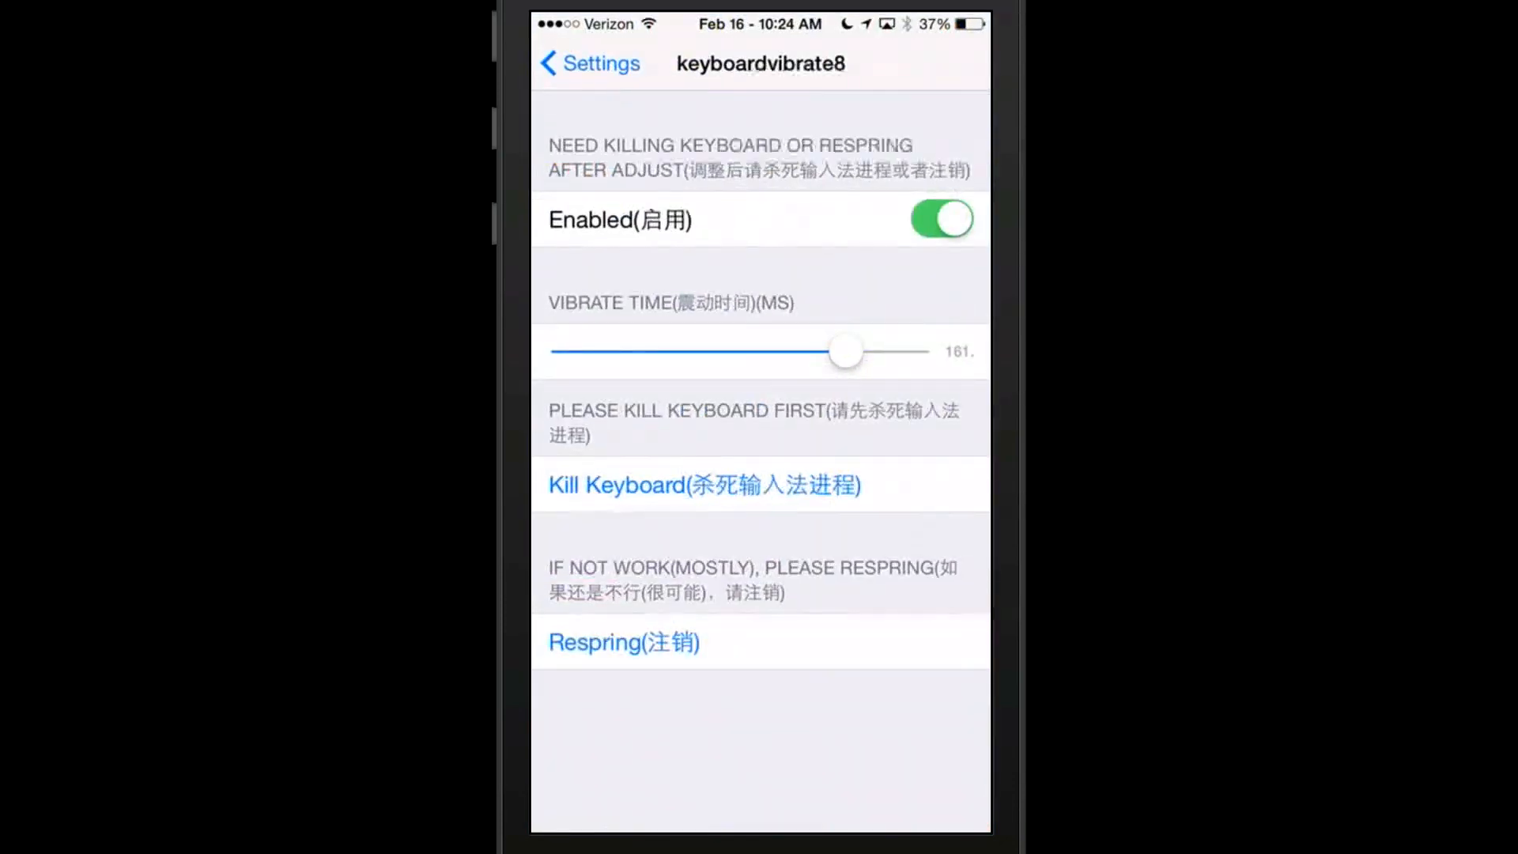
Set Vibrate Time to about 193 ms and apply it with Kill Keyboard.
left_click_drag(845, 351, 903, 351)
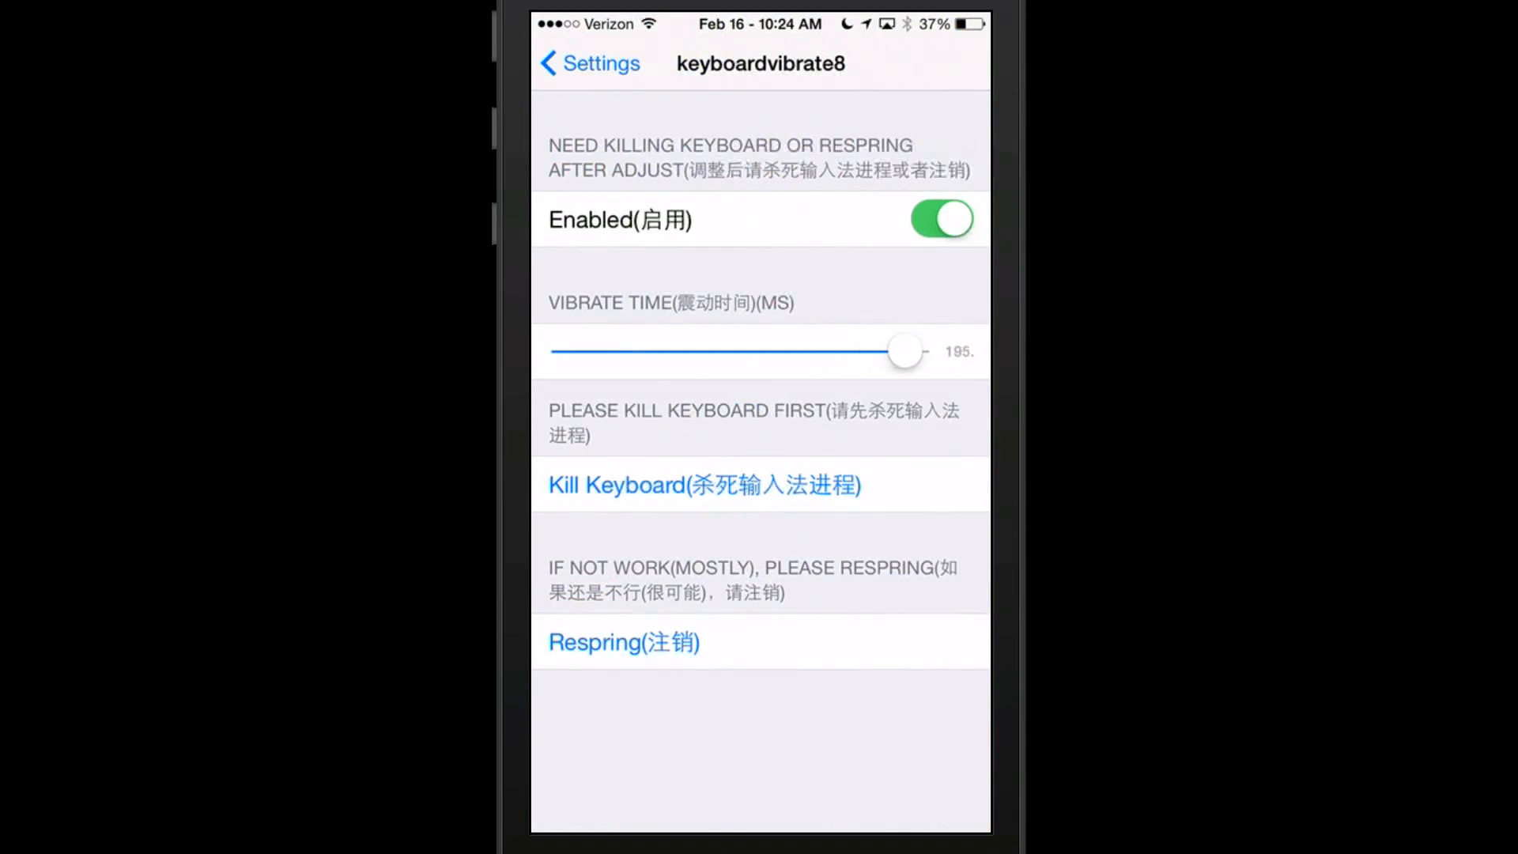
left_click_drag(906, 350, 898, 350)
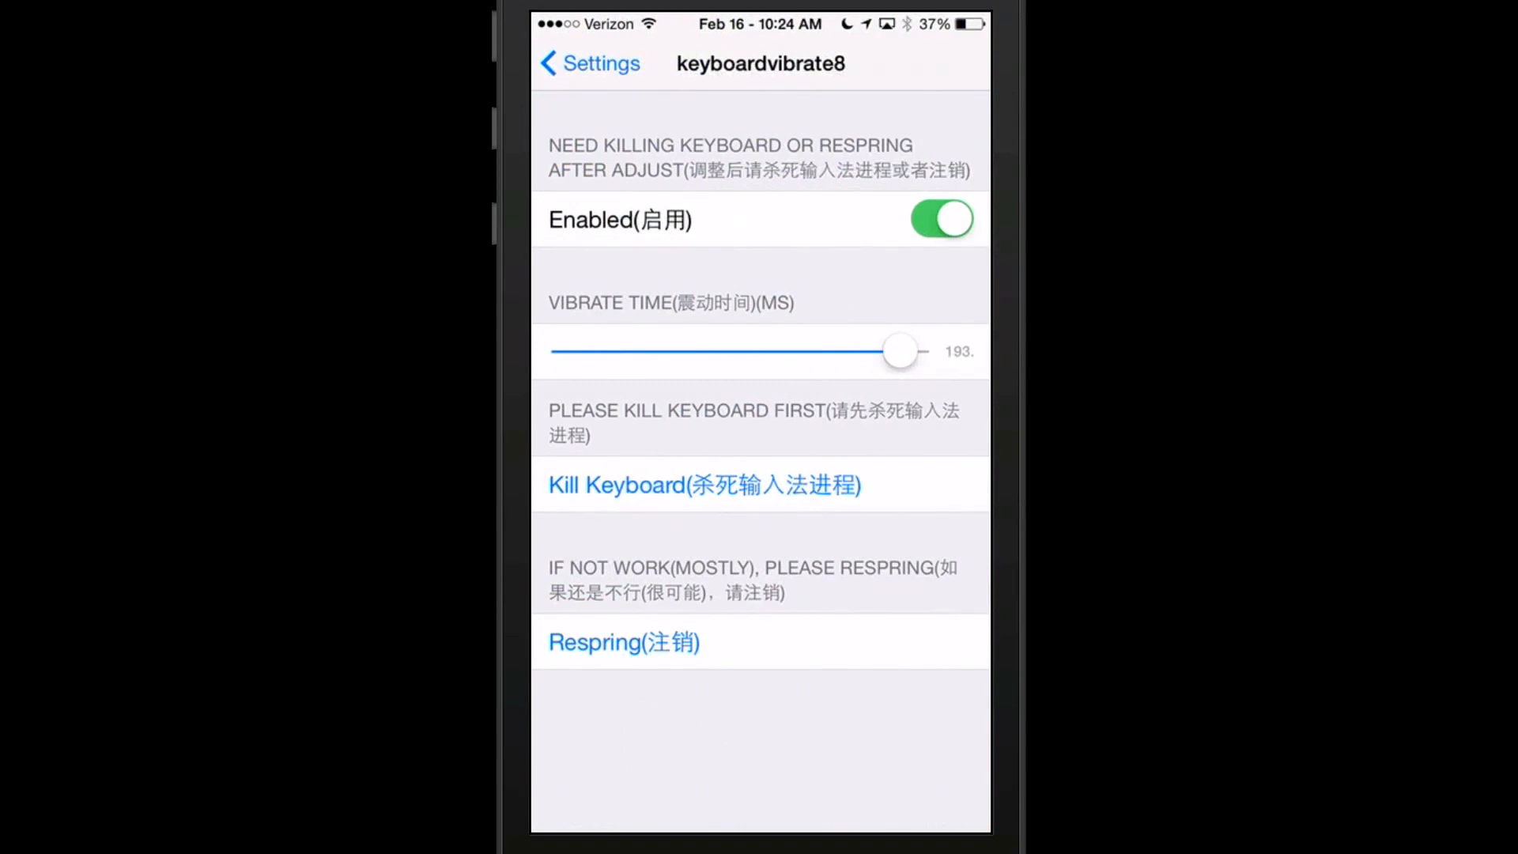
left_click(623, 641)
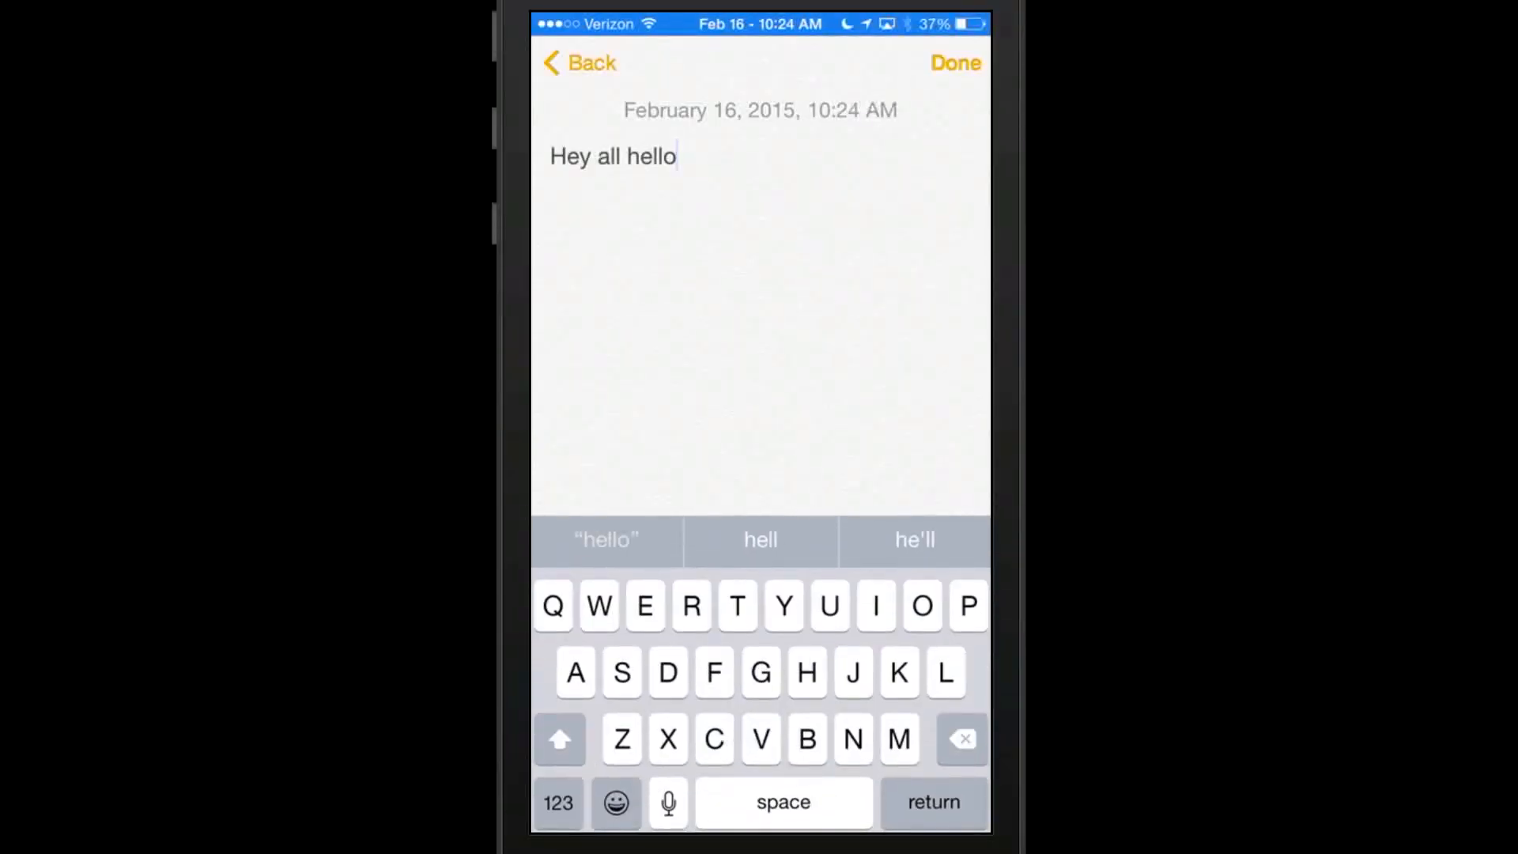
Type the test words 'hey' and 'how' into the note to feel the vibration.
type("hey")
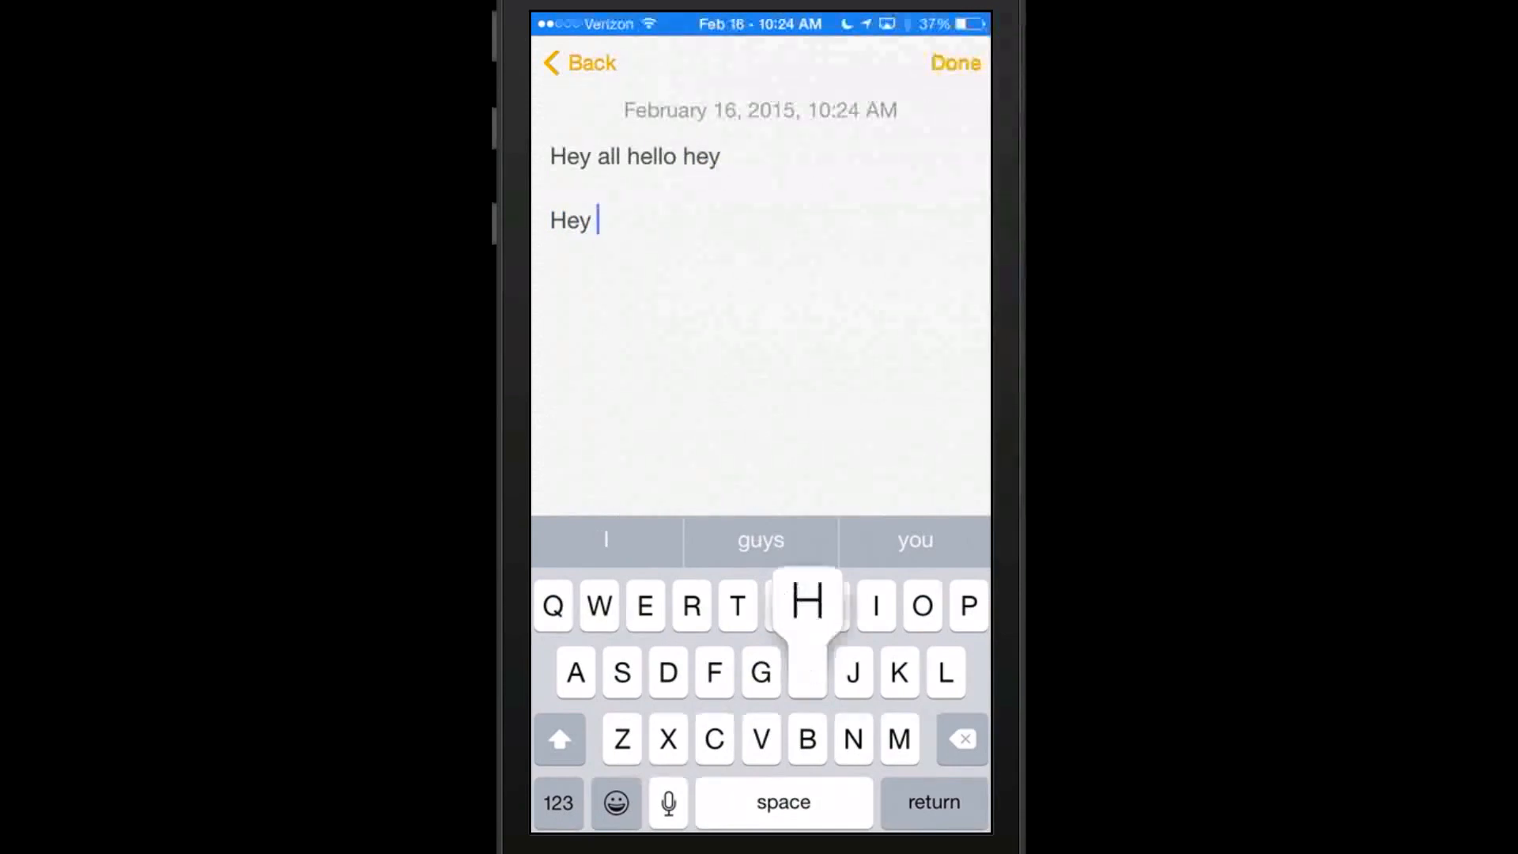
type("how")
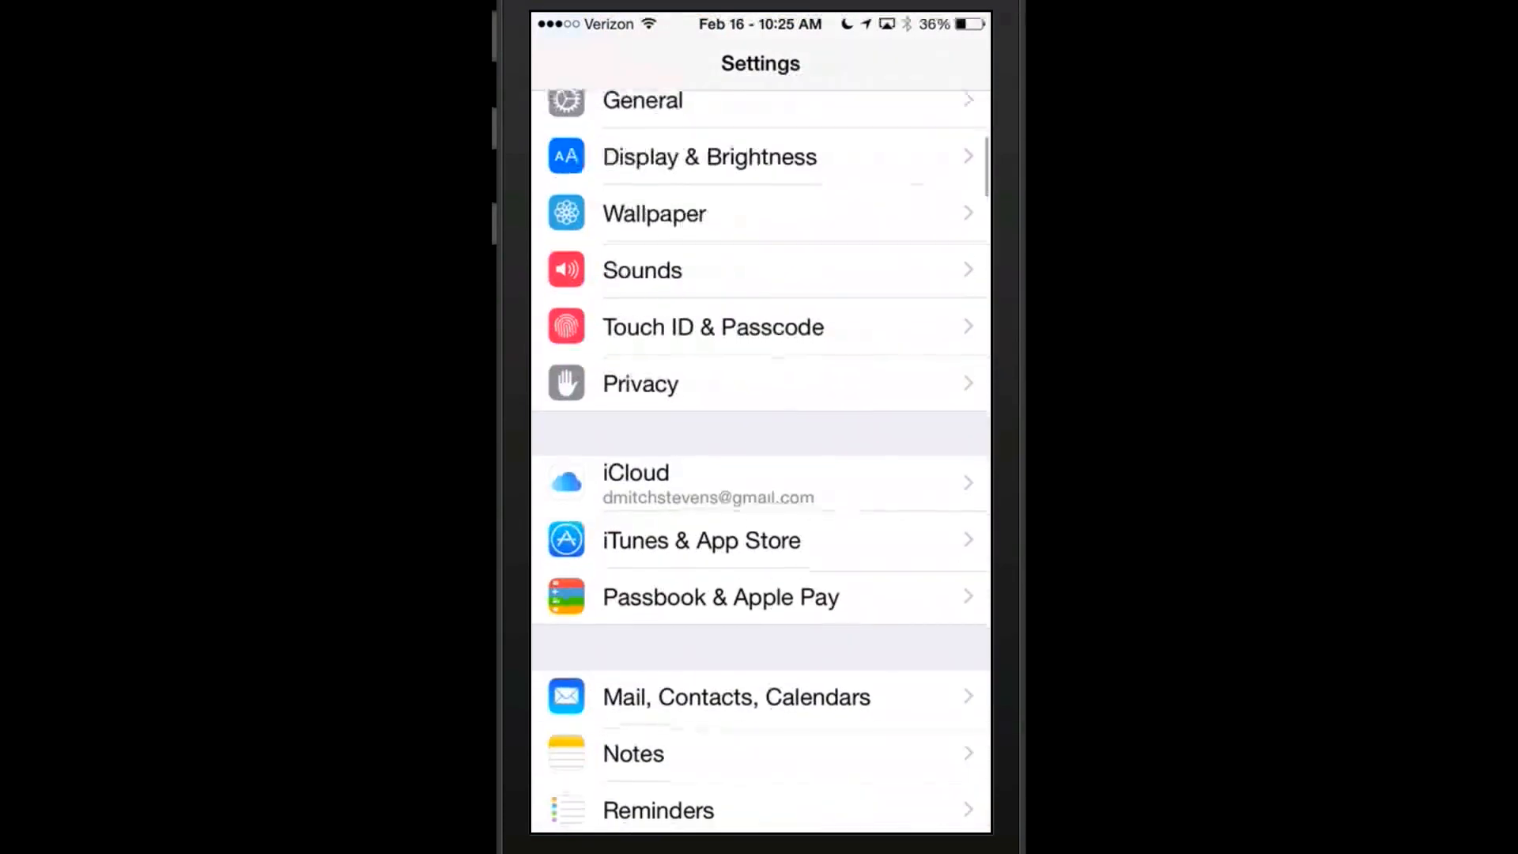
Scroll the Settings list to the tweak section below Vimeo and select BerryC8.
scroll("down", 3)
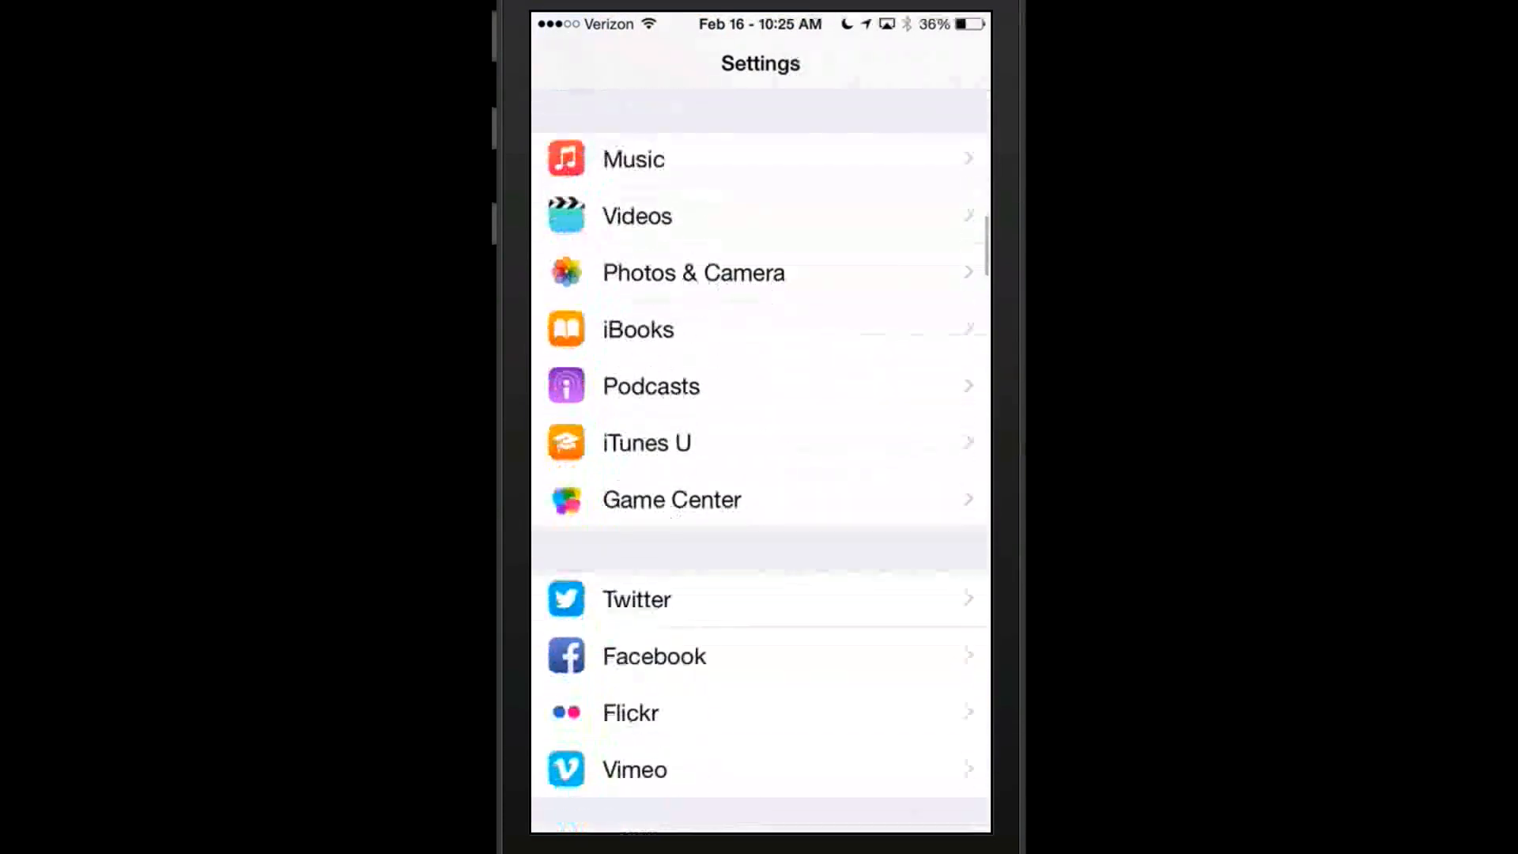
scroll("down", 3)
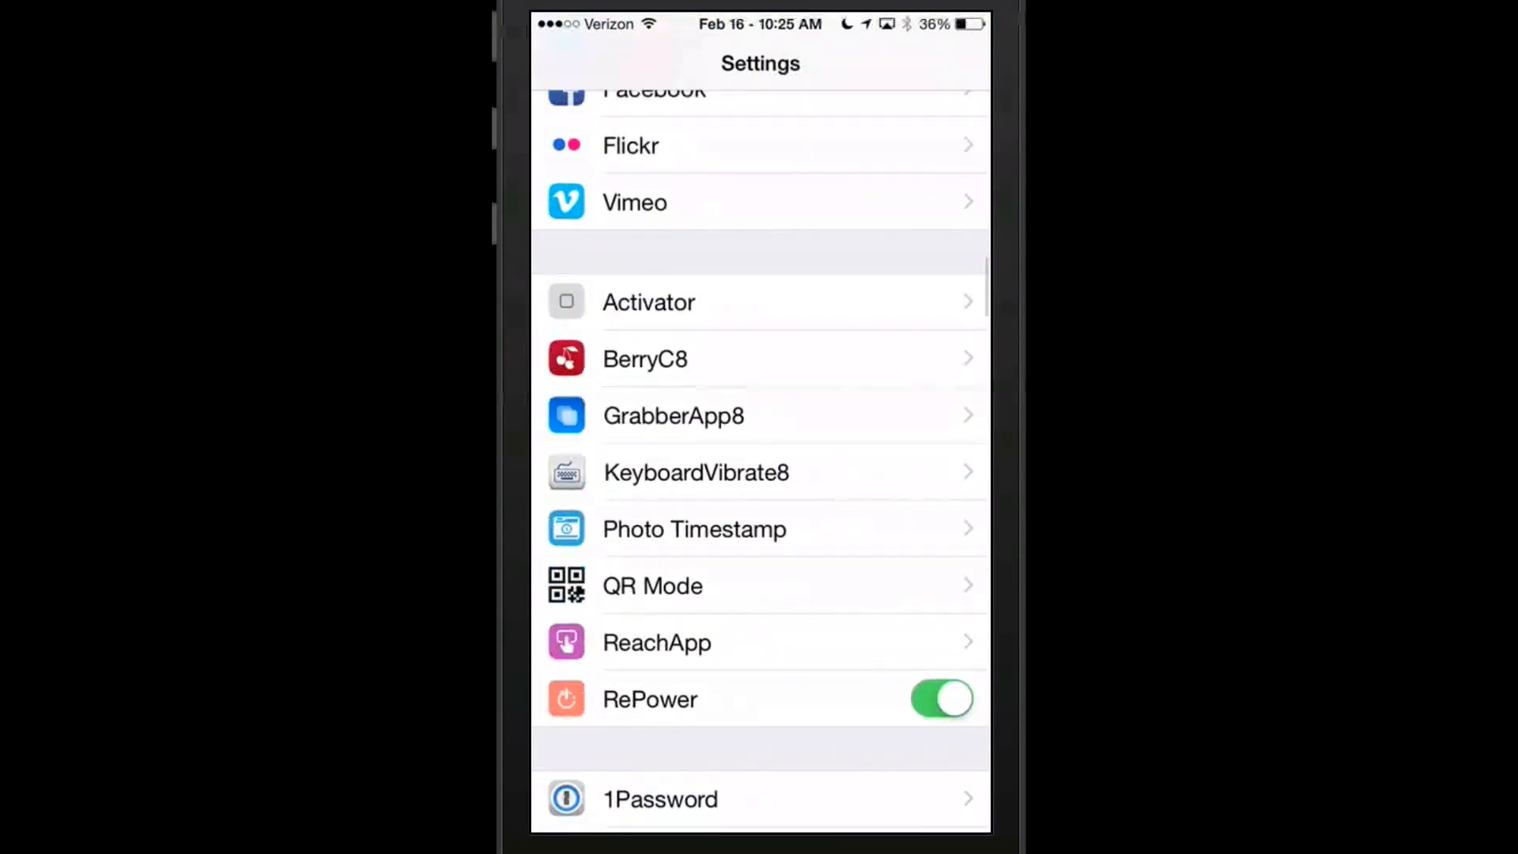
left_click(696, 473)
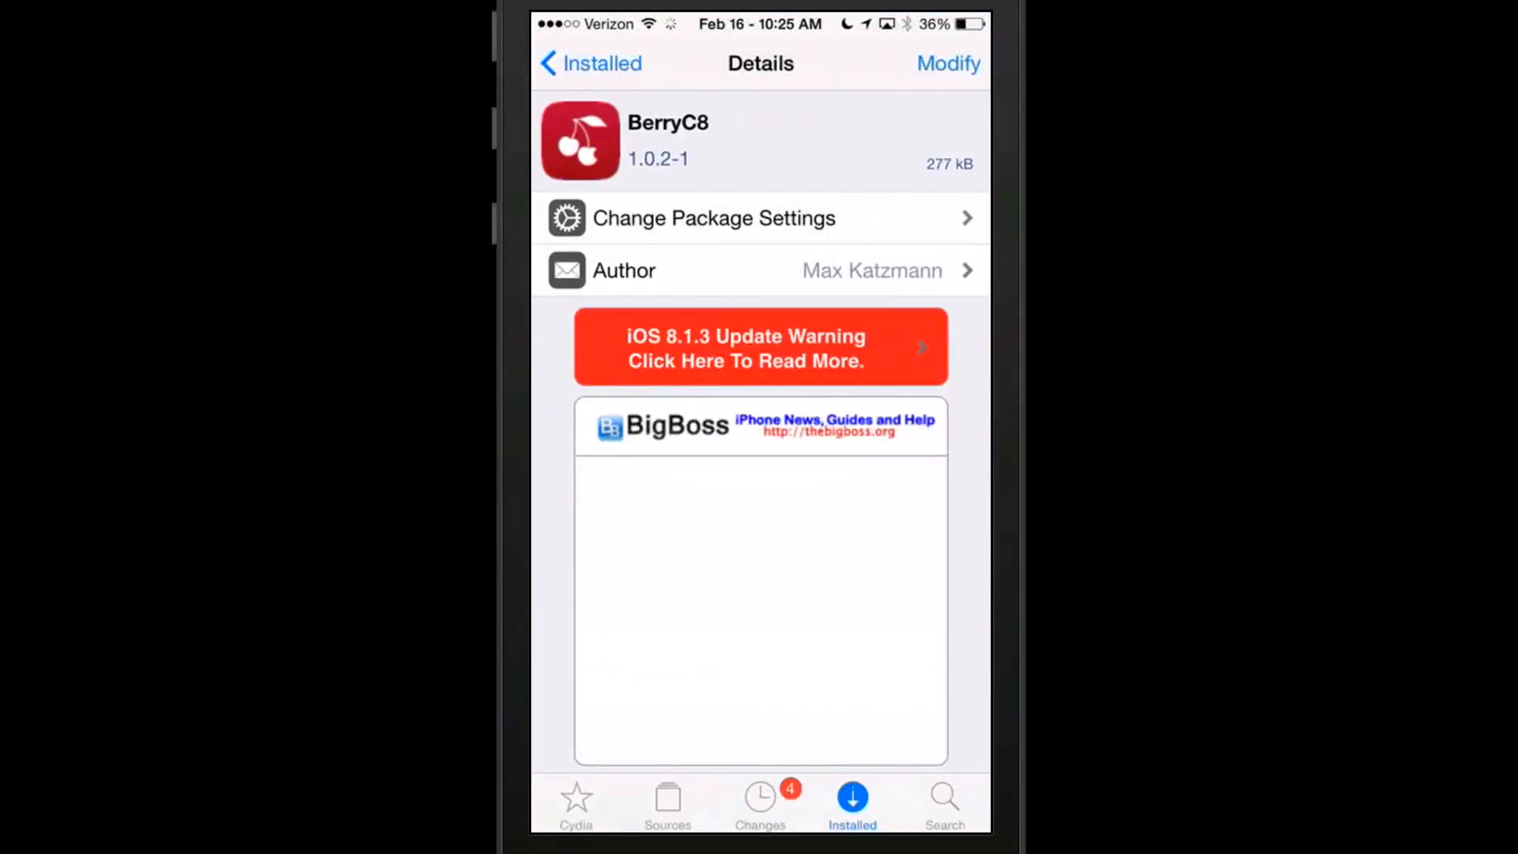
Go back to Cydia's Installed list and scroll the User packages down to QR Mode.
left_click(760, 801)
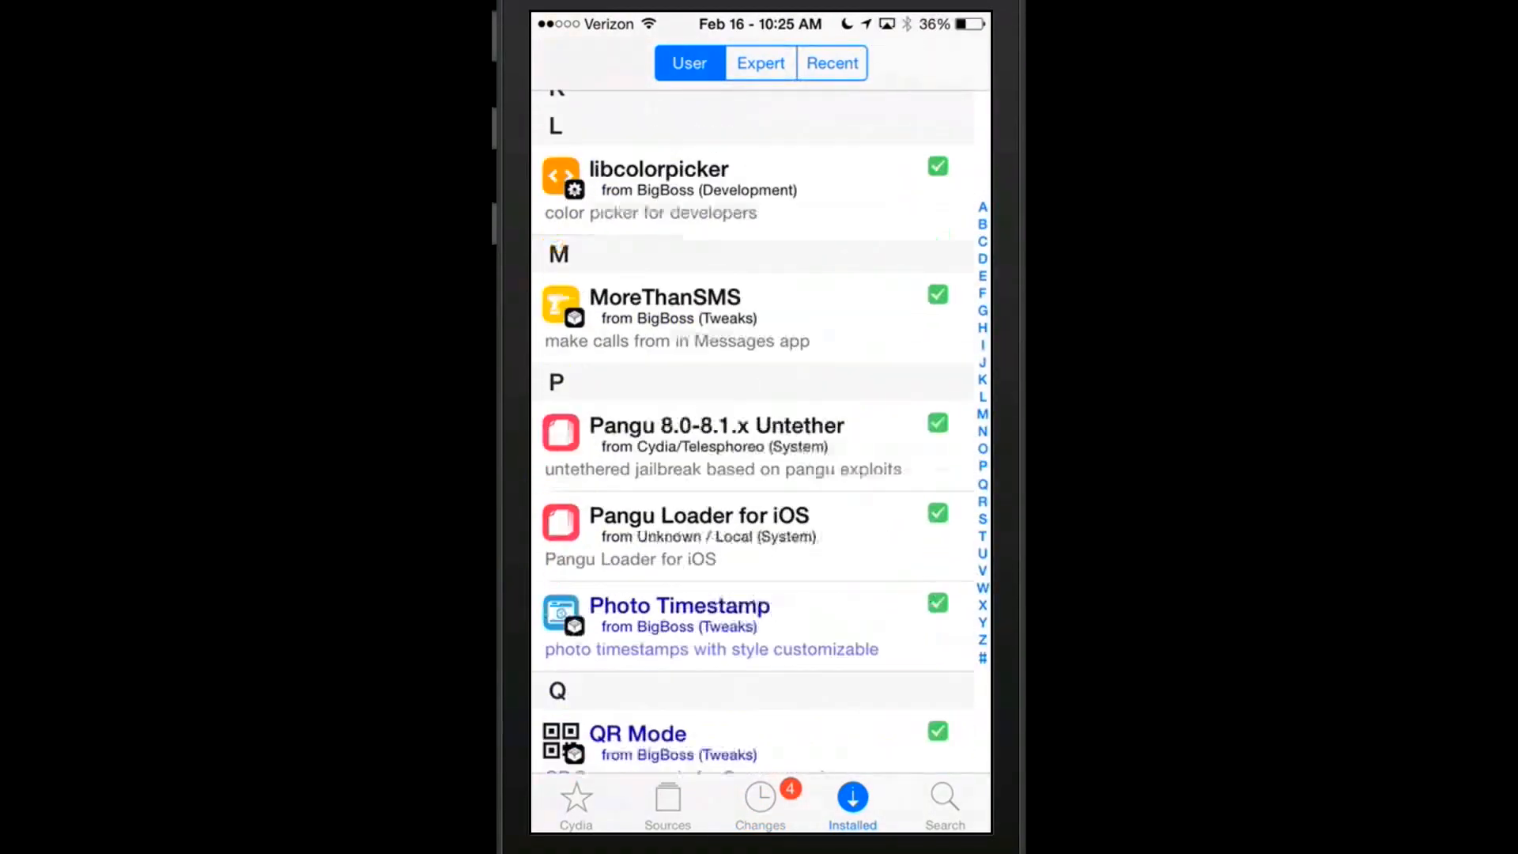
scroll("down", 3)
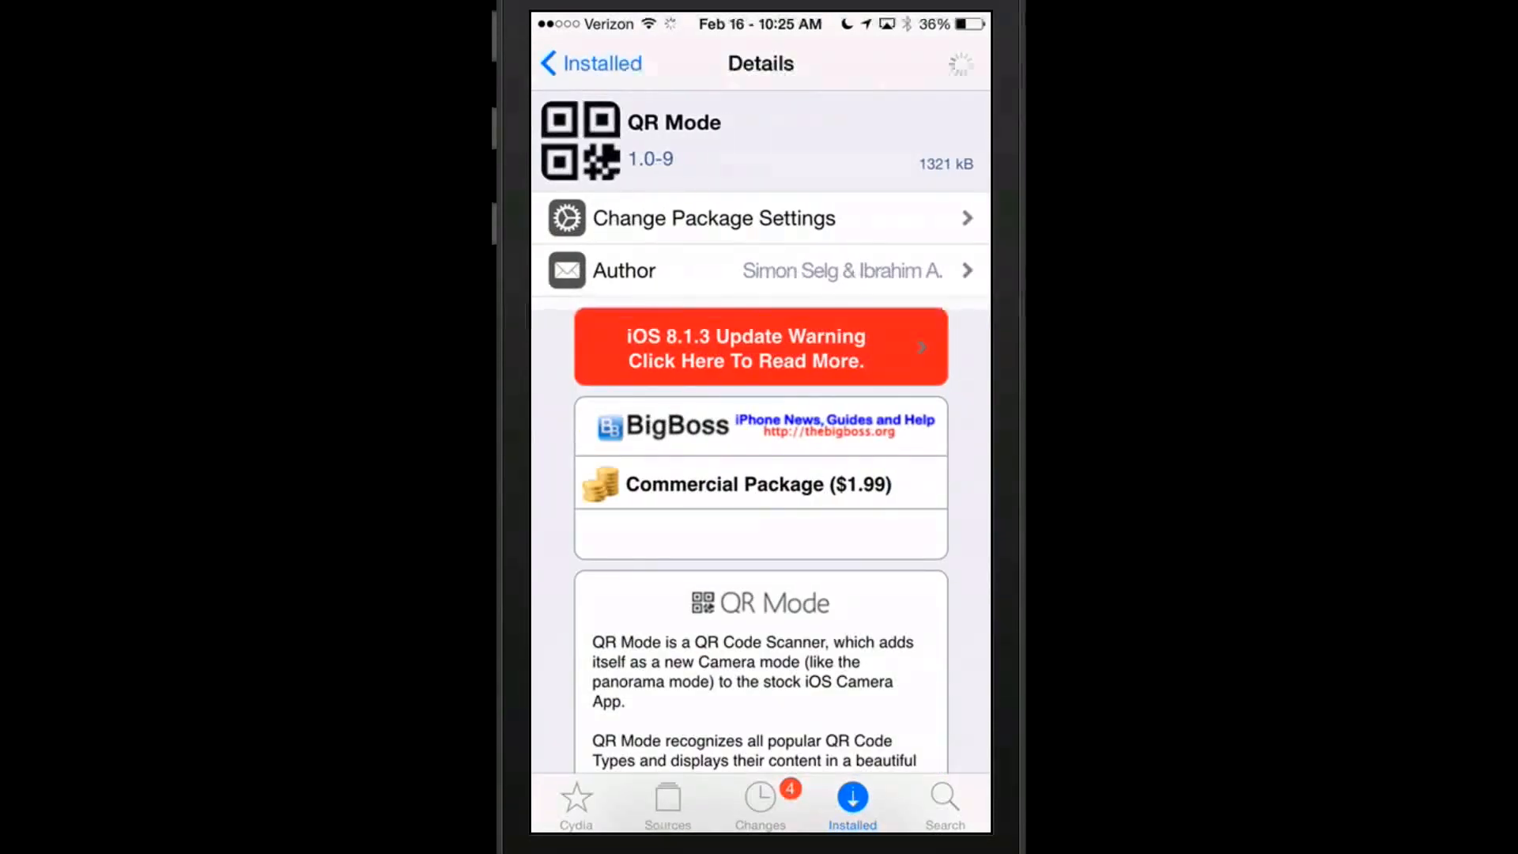
scroll("down", 3)
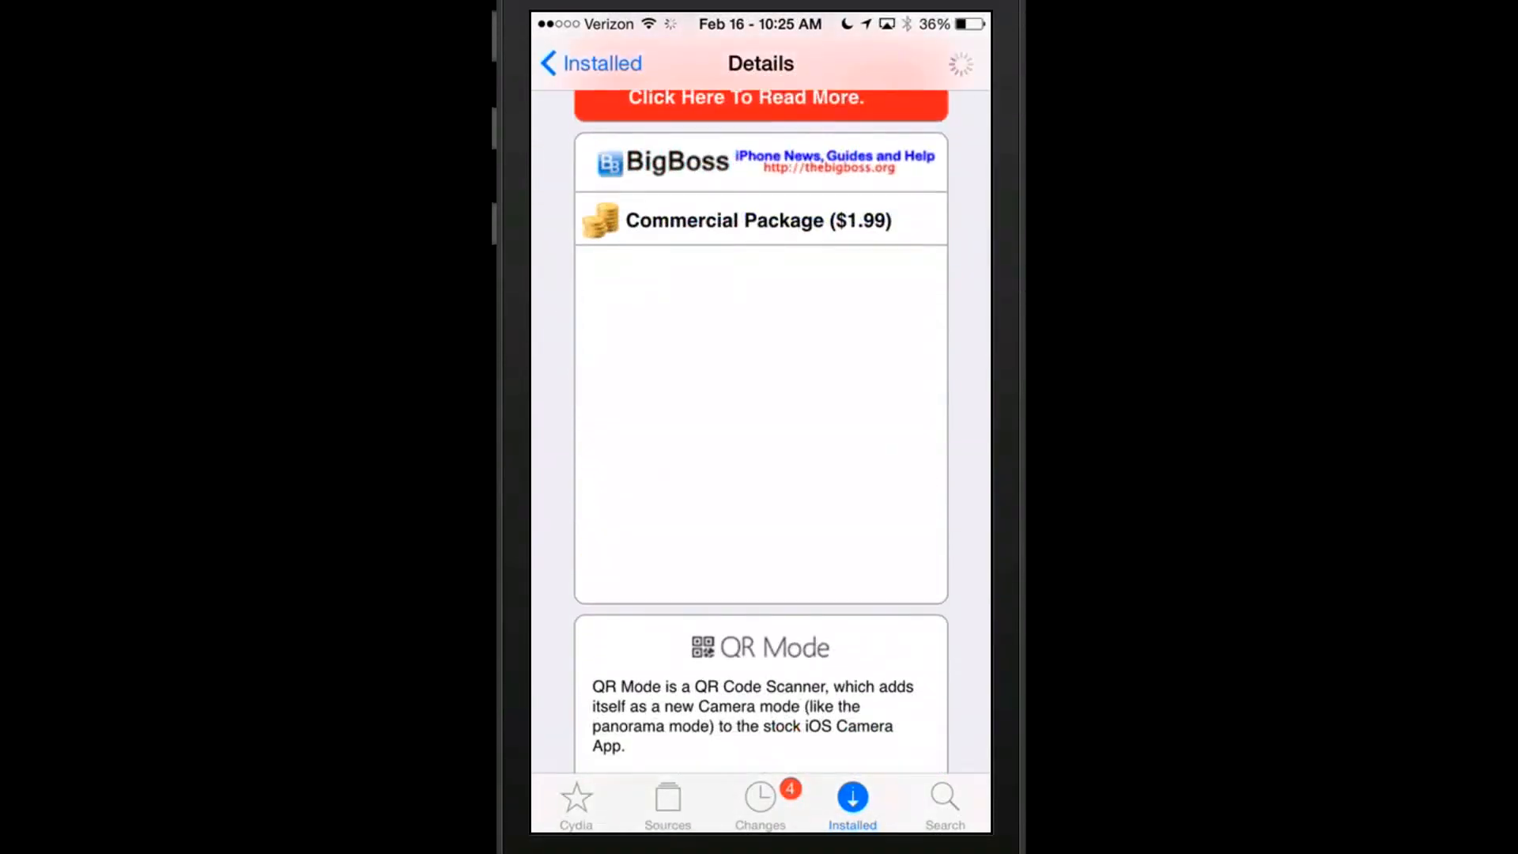
scroll("down", 3)
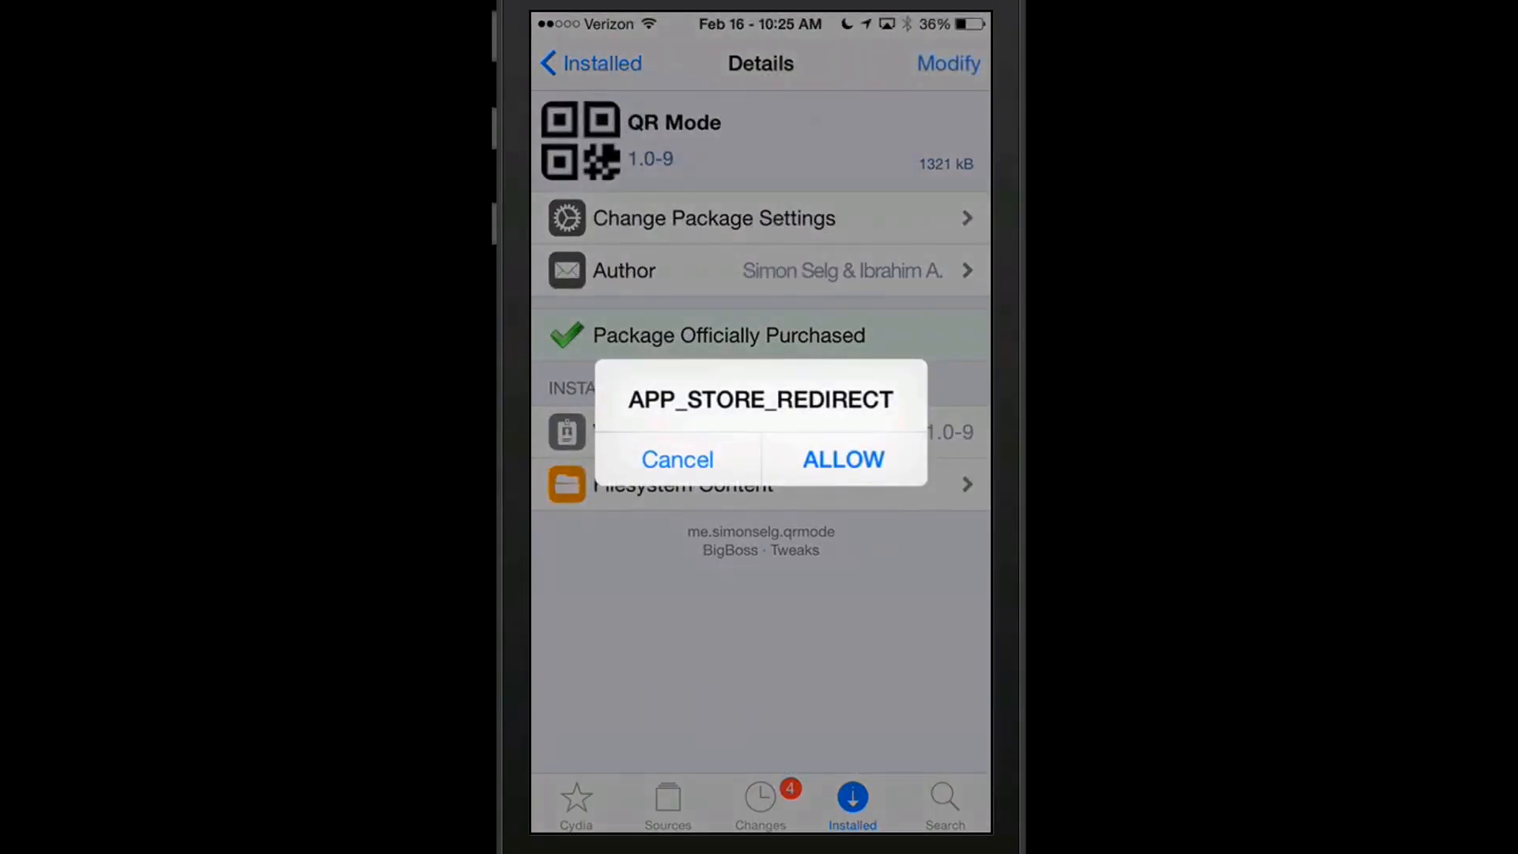
left_click(676, 459)
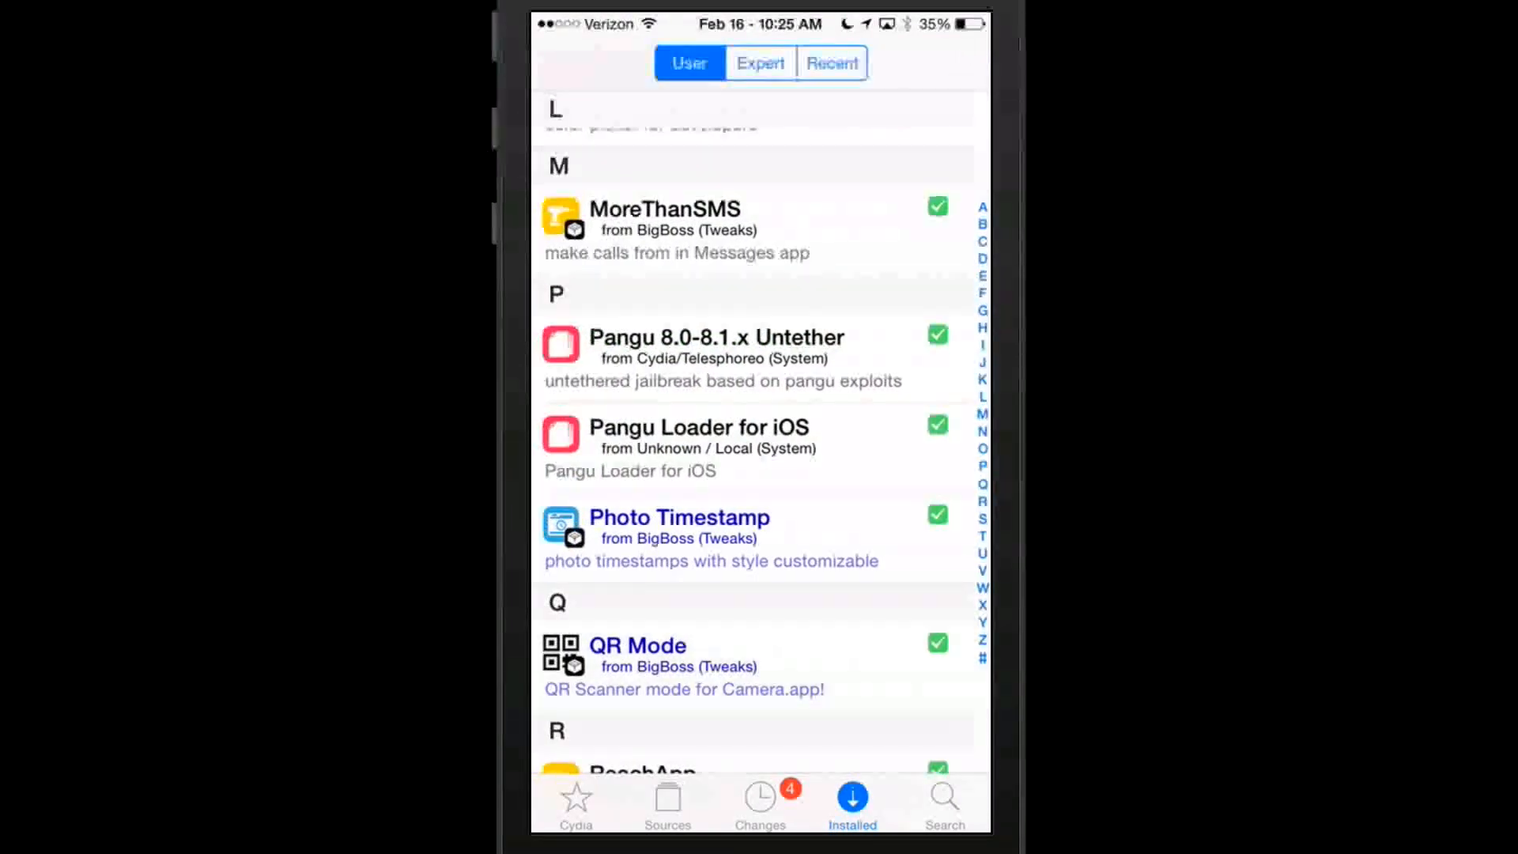
Read QR Mode's full description and screenshots down to supported languages, then return to the home screen.
left_click(638, 645)
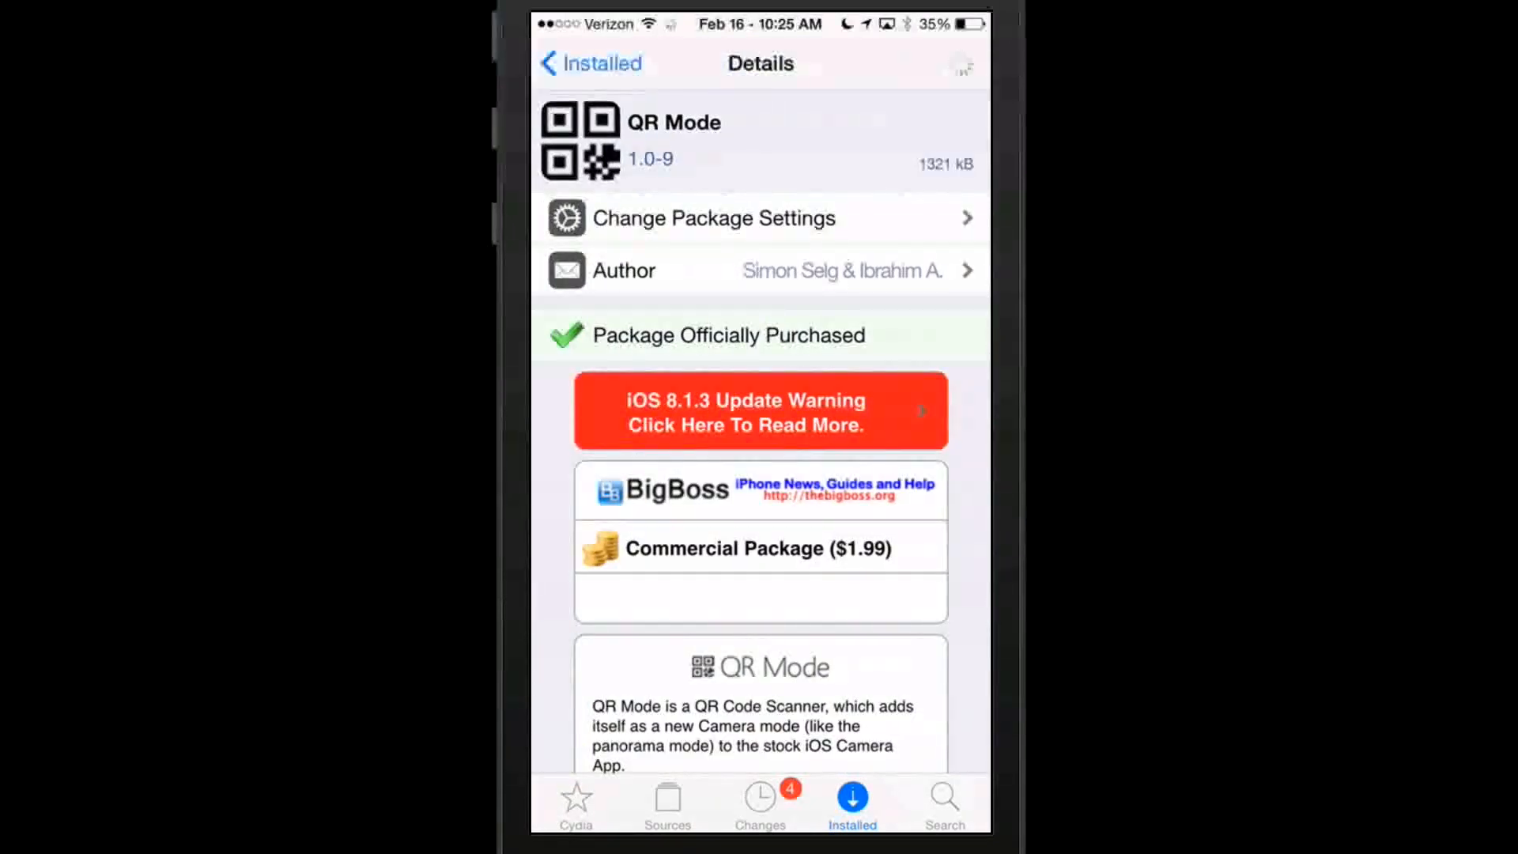
scroll("down", 3)
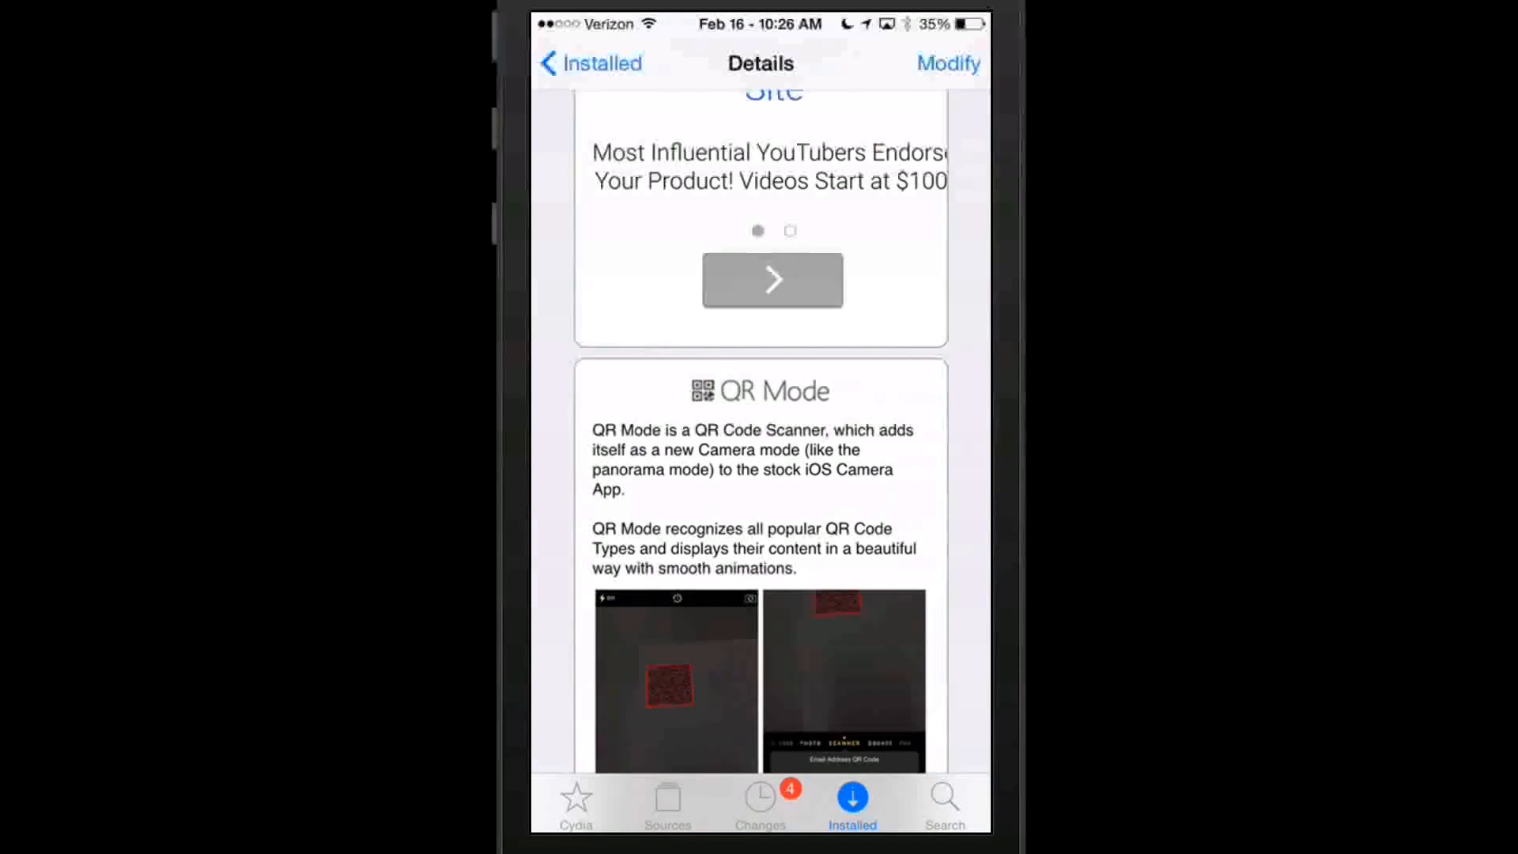
scroll("down", 3)
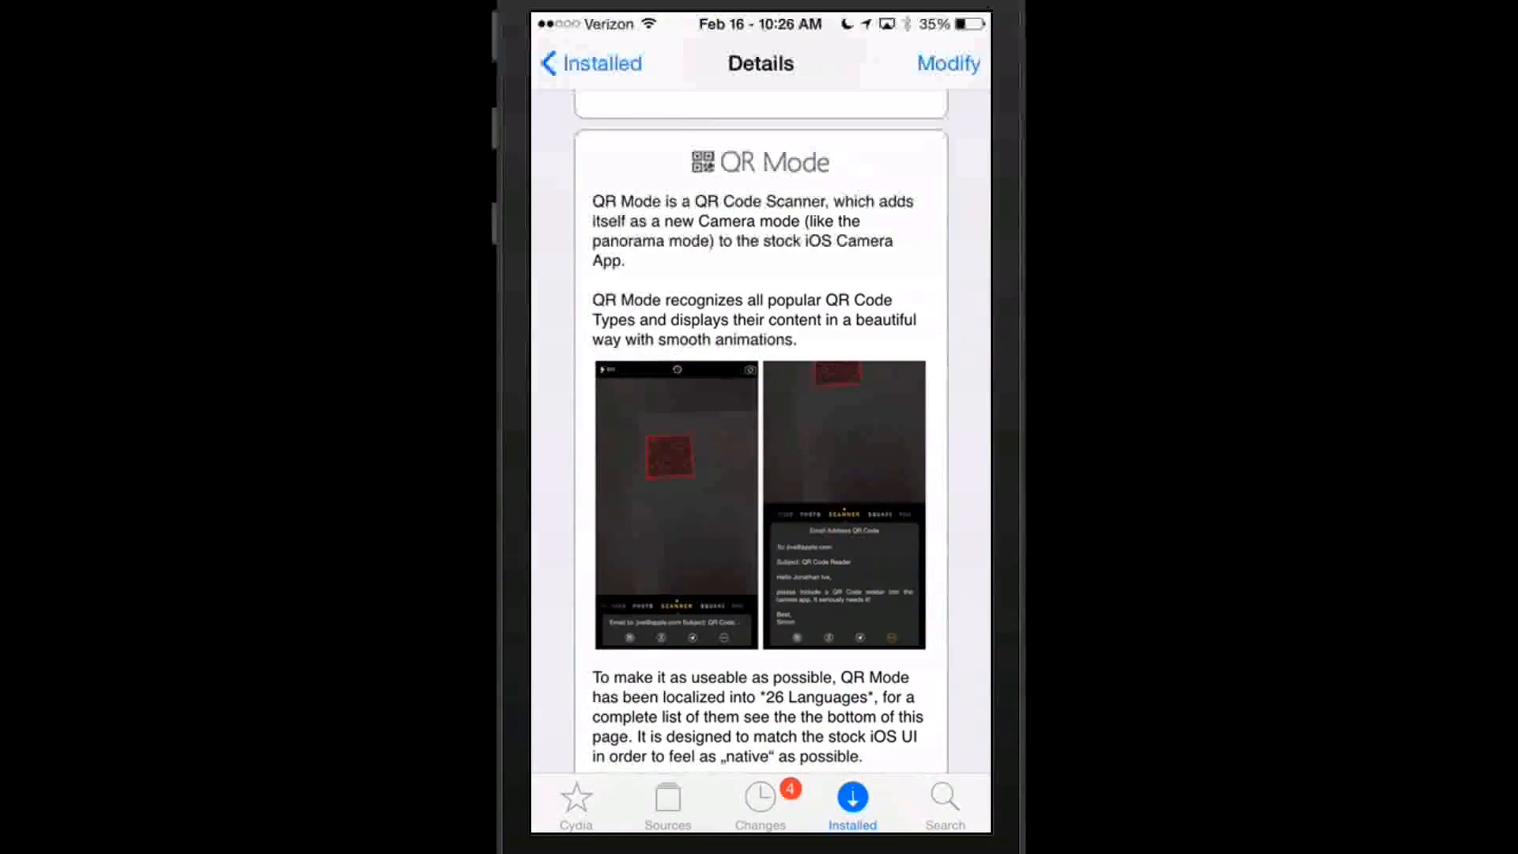
scroll("down", 3)
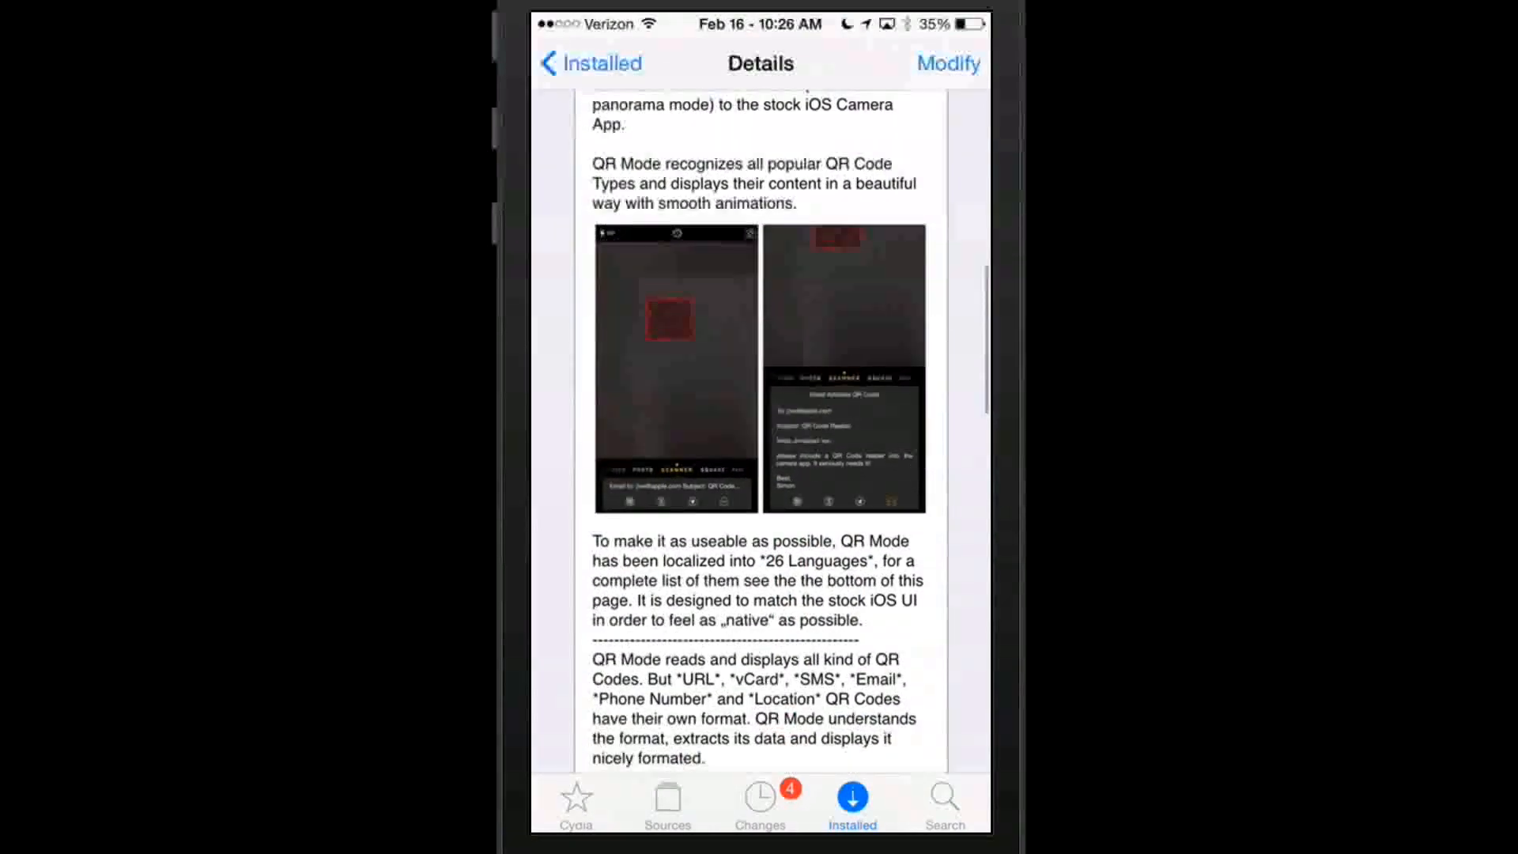
scroll("down", 3)
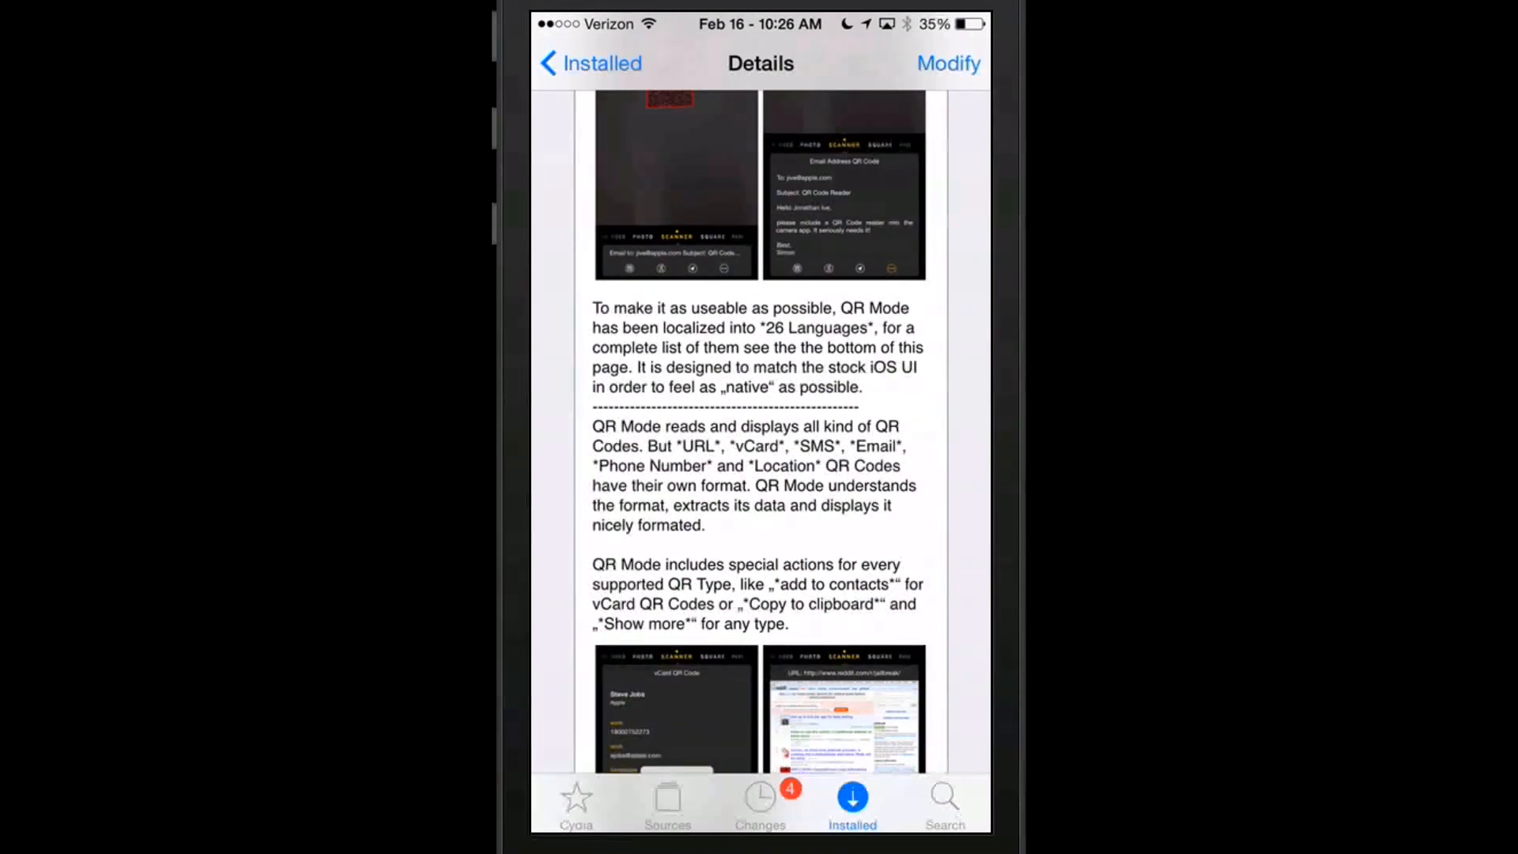
scroll("down", 3)
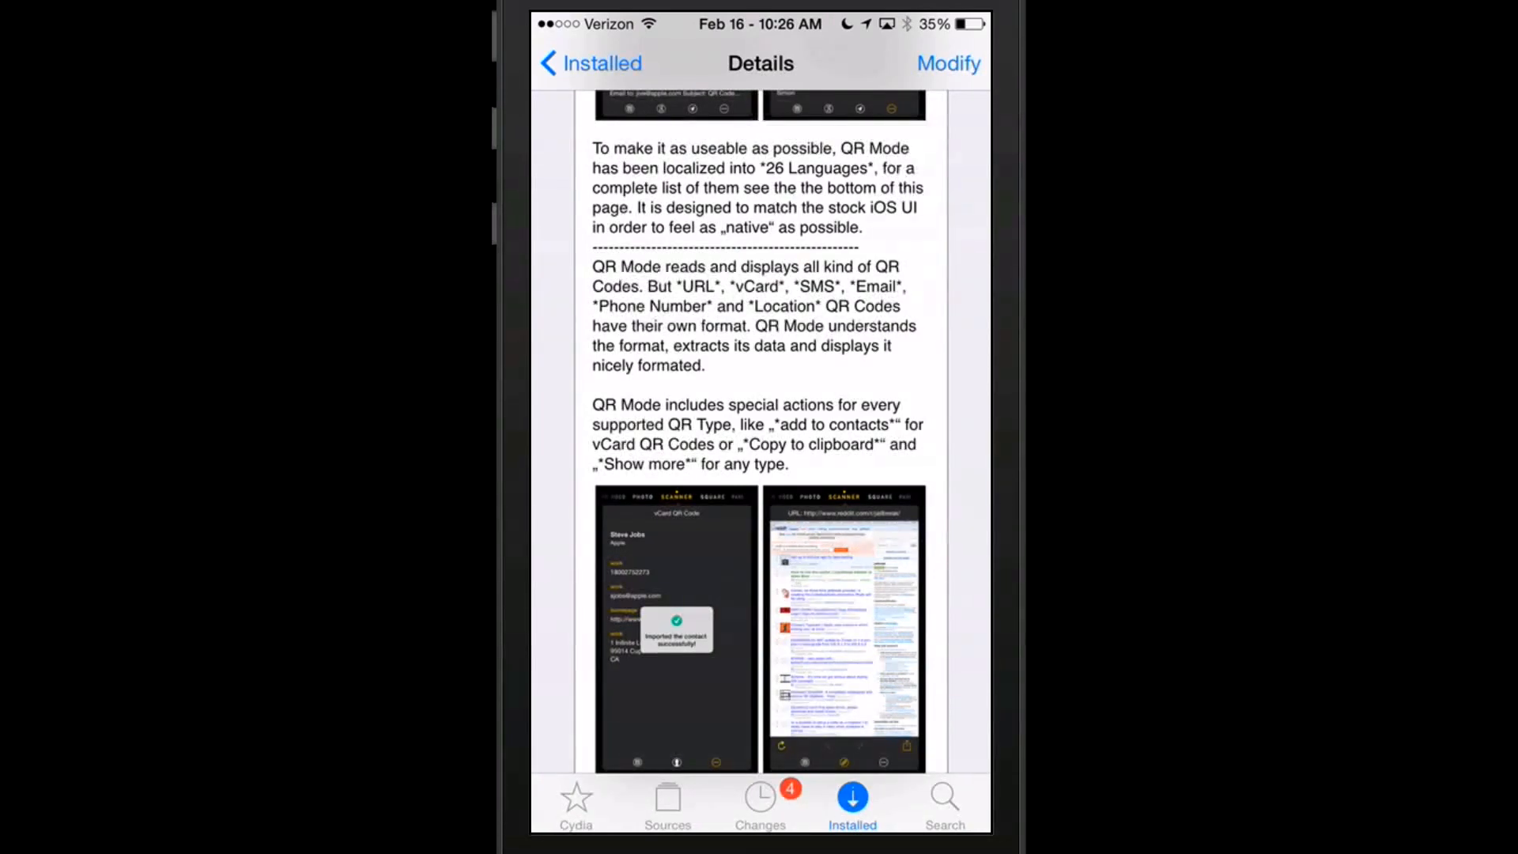
scroll("down", 3)
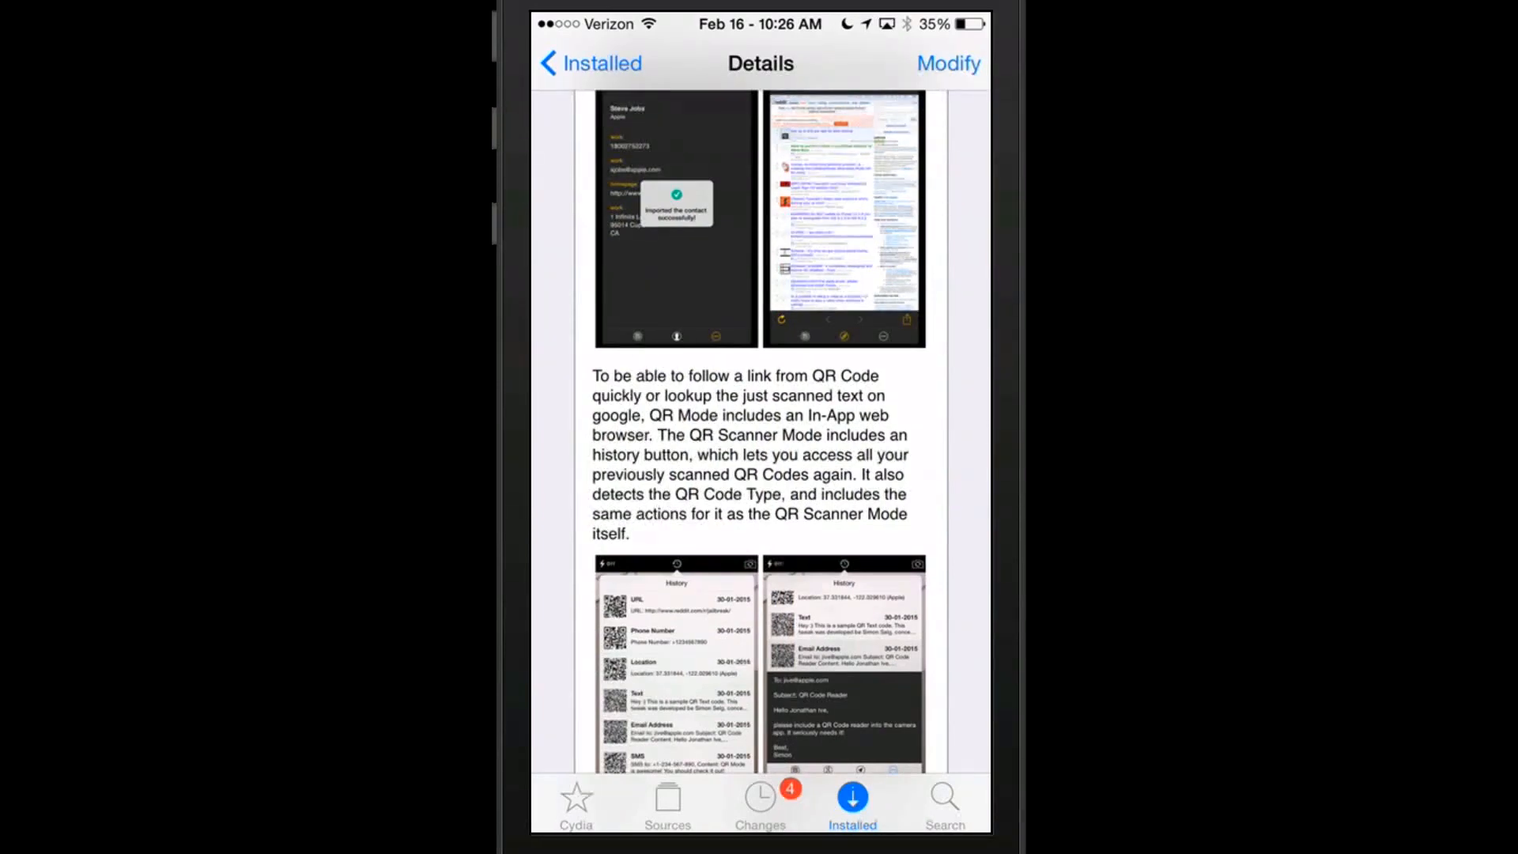
scroll("down", 3)
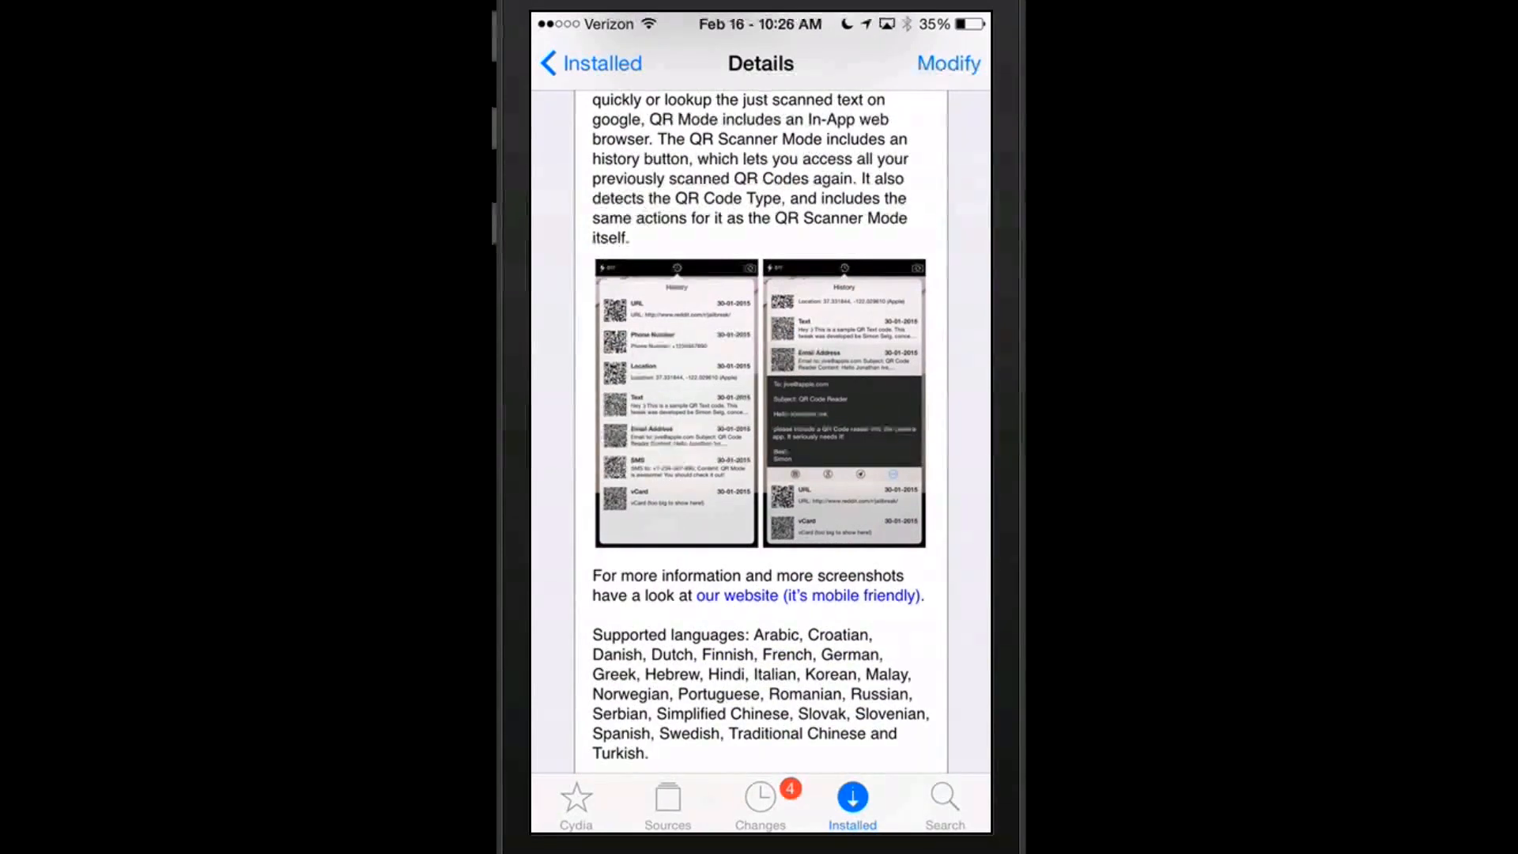
scroll("down", 3)
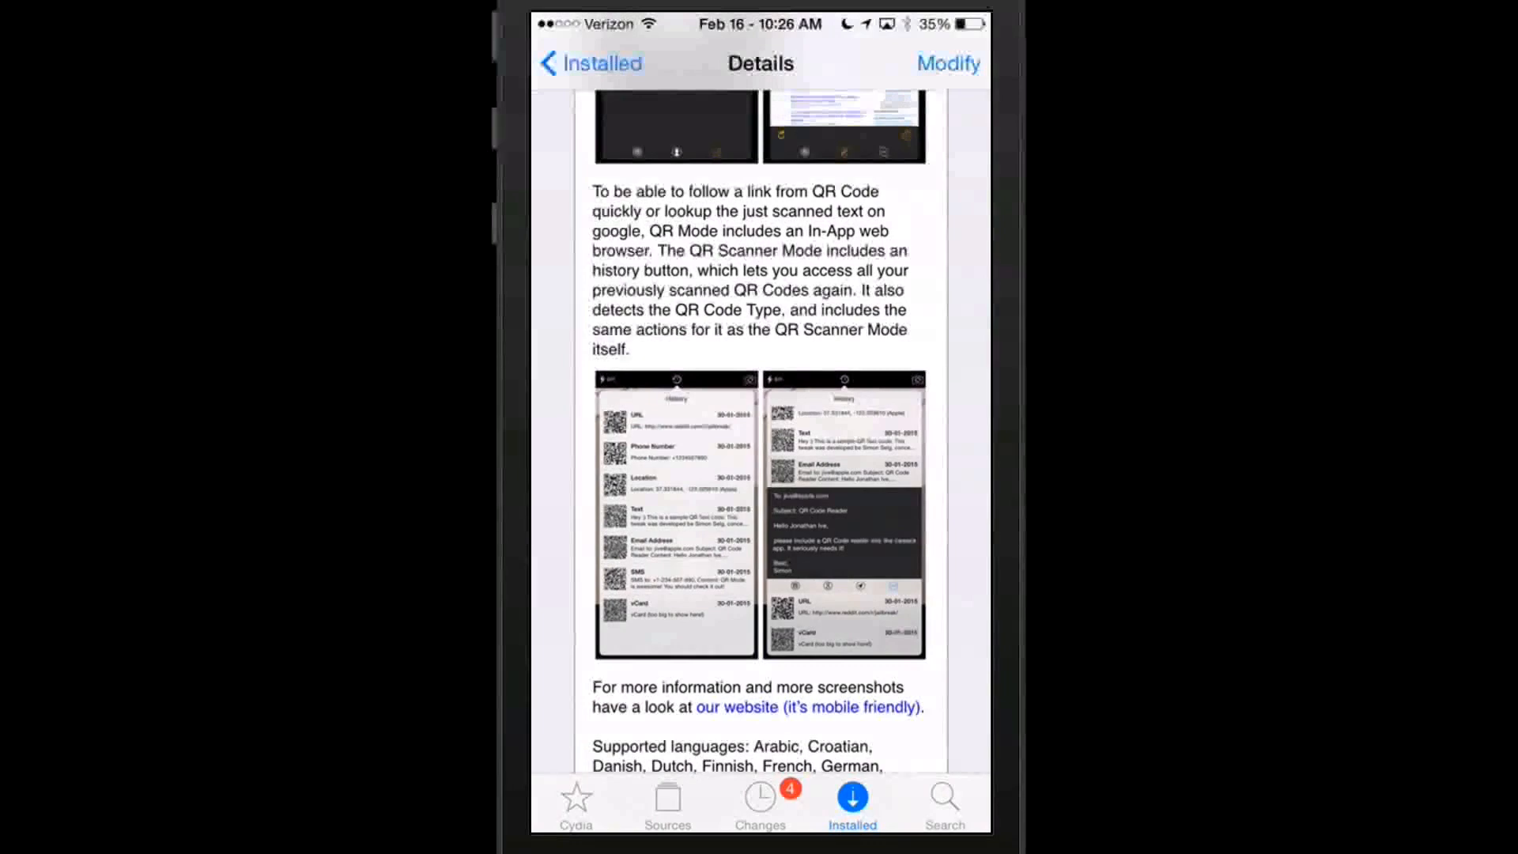
key("home")
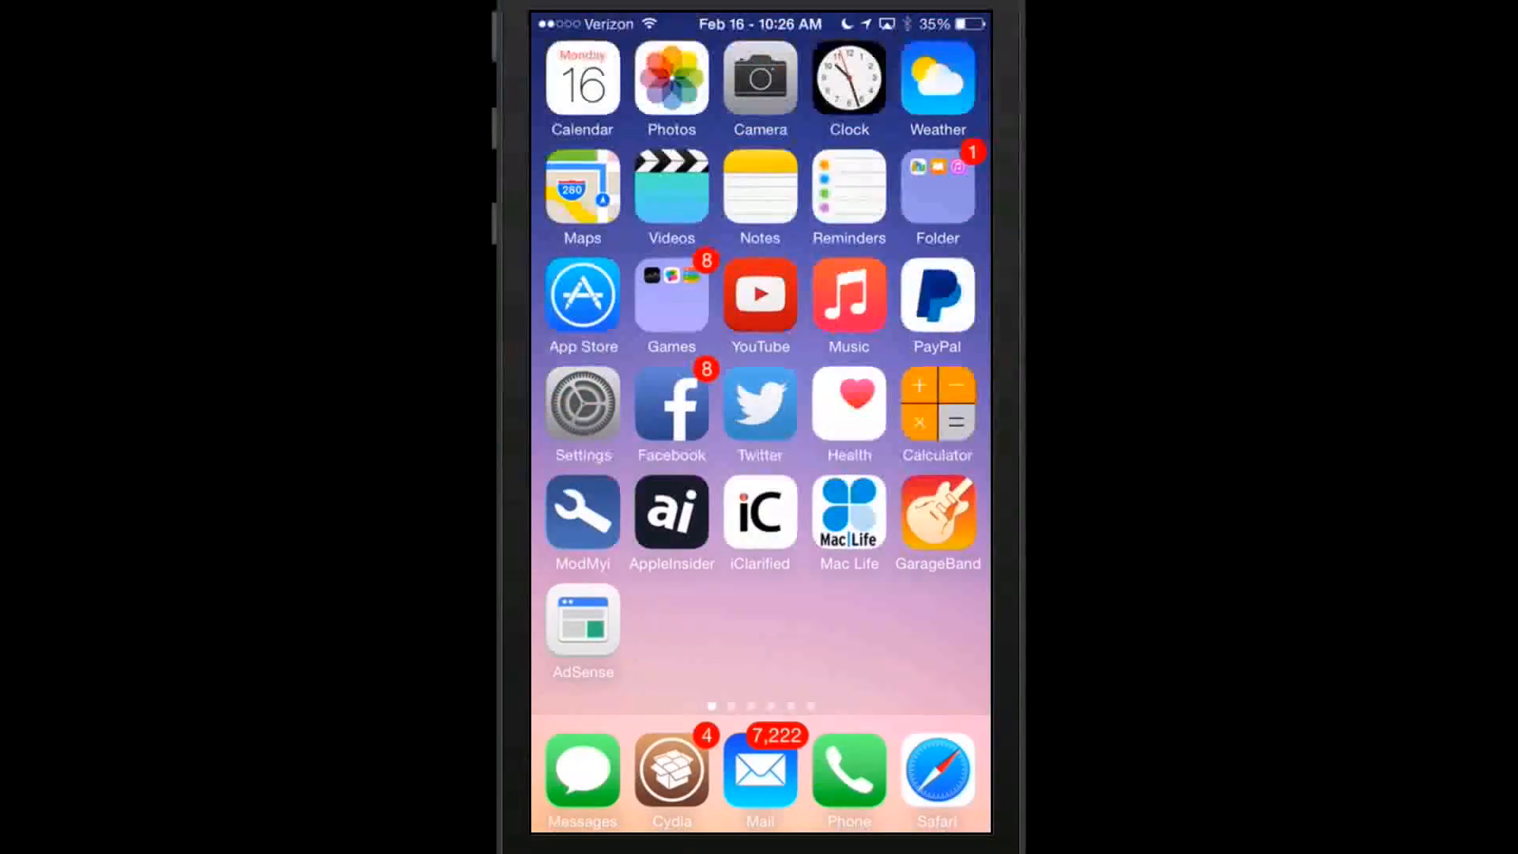